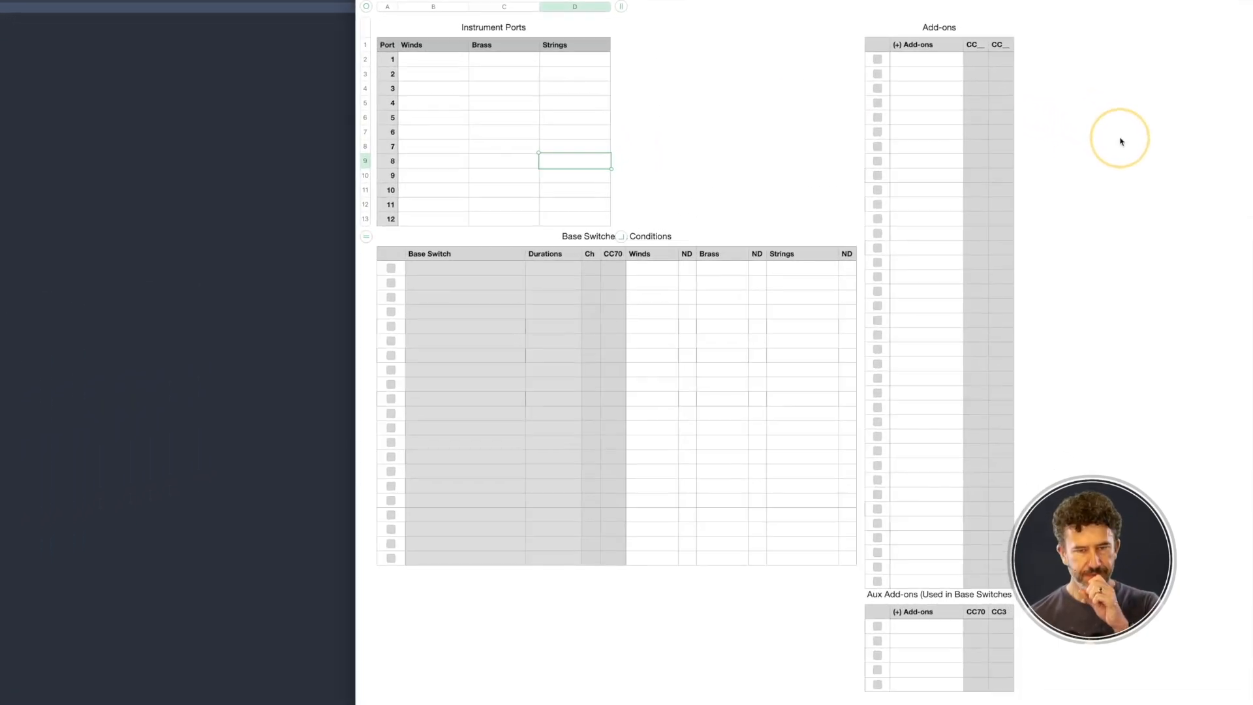
mouse_move(496, 151)
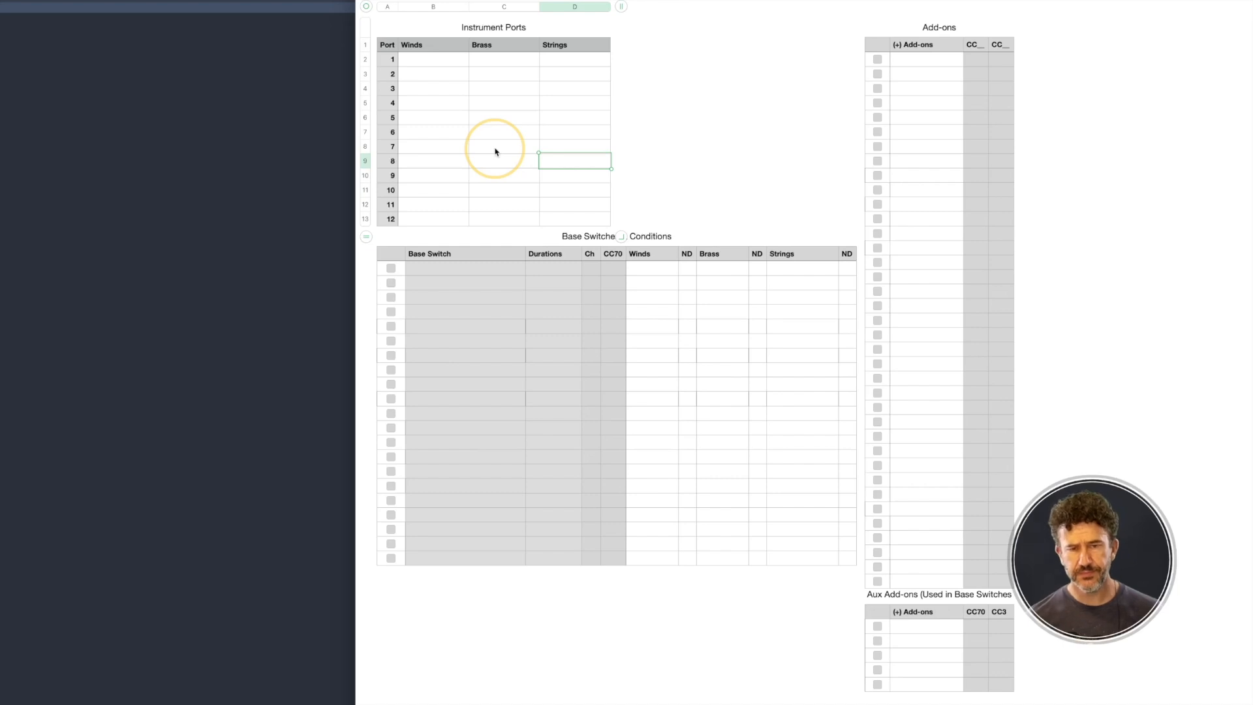
mouse_move(462, 72)
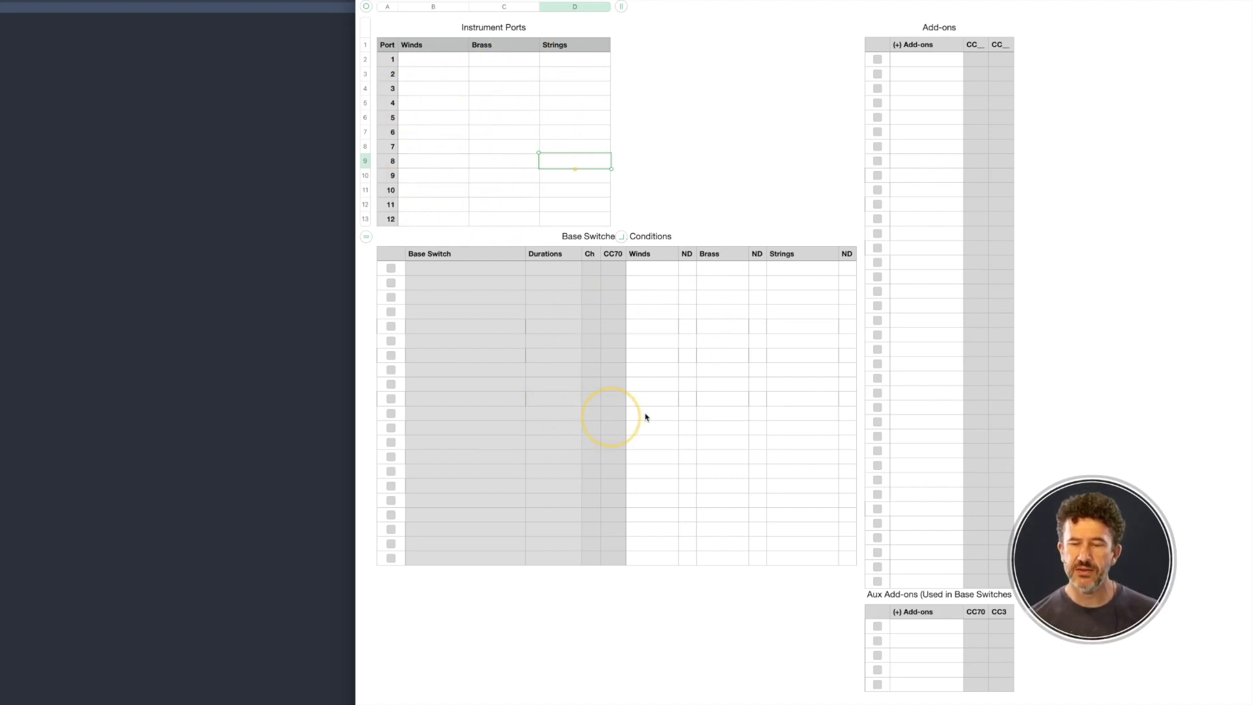
mouse_move(914, 443)
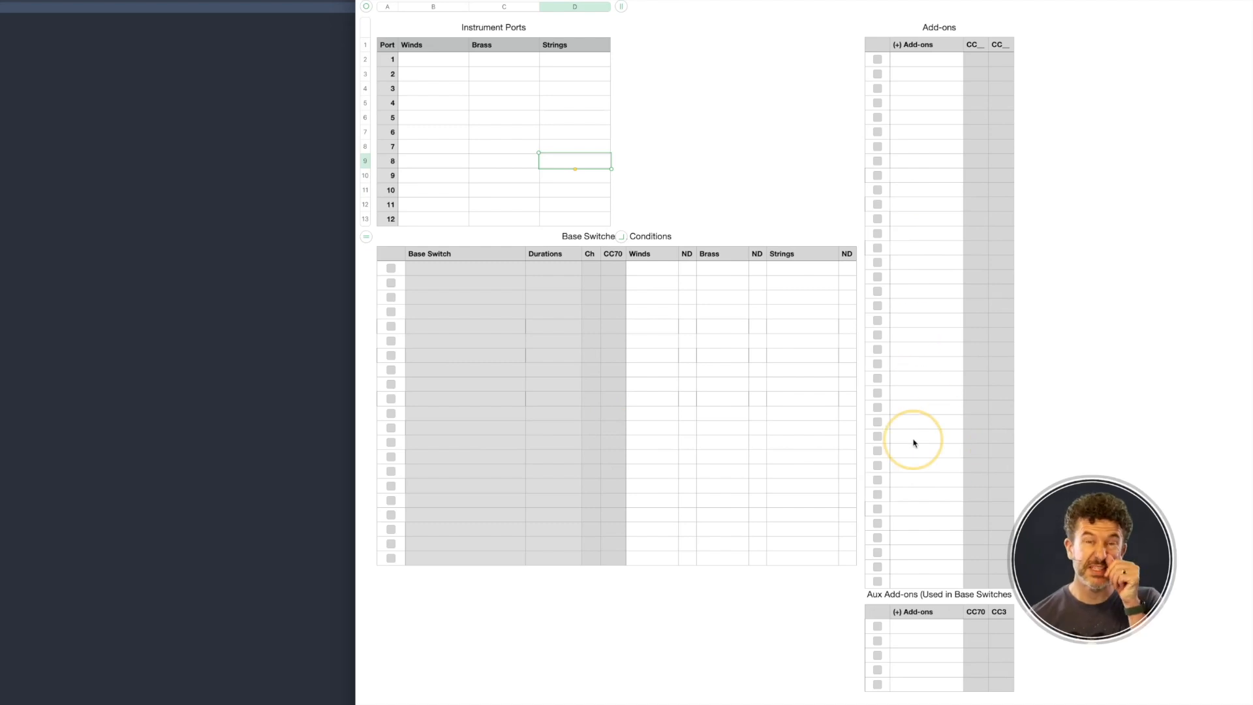
mouse_move(491, 90)
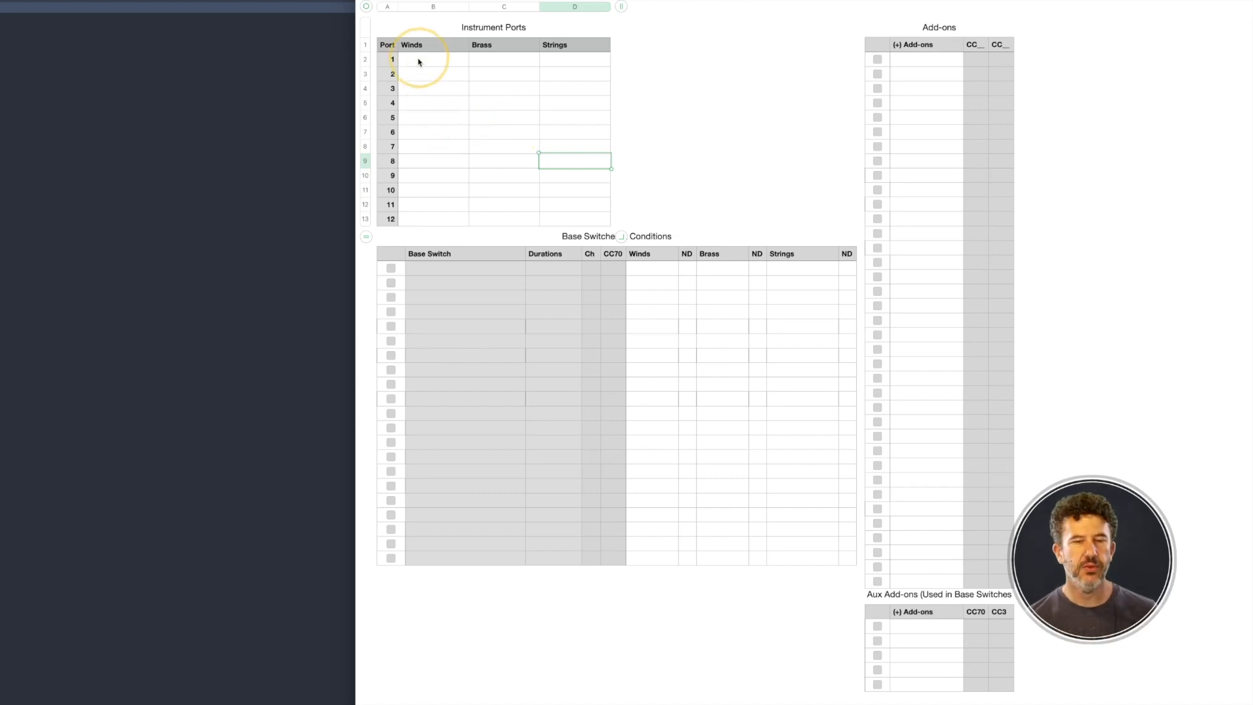
Enter Piccolo, Horn 1 and Solo Violin as port 1's Winds, Brass and Strings instruments
click(426, 60)
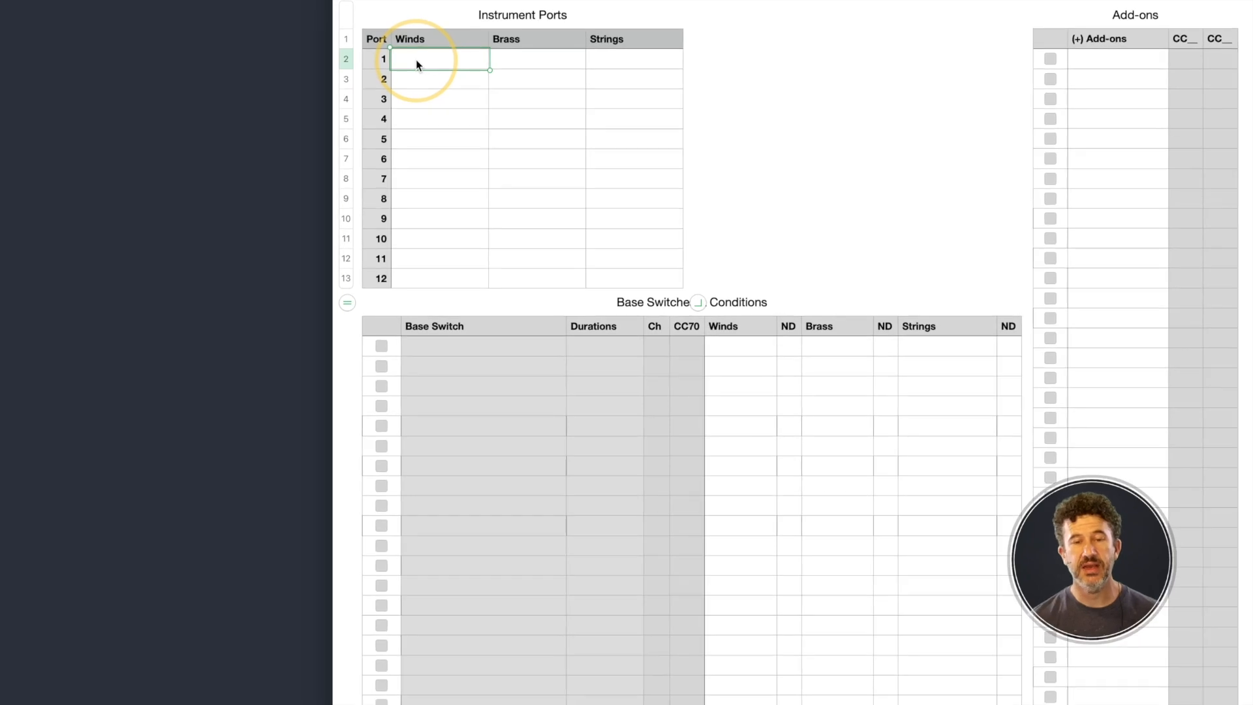
text(Piccolo)
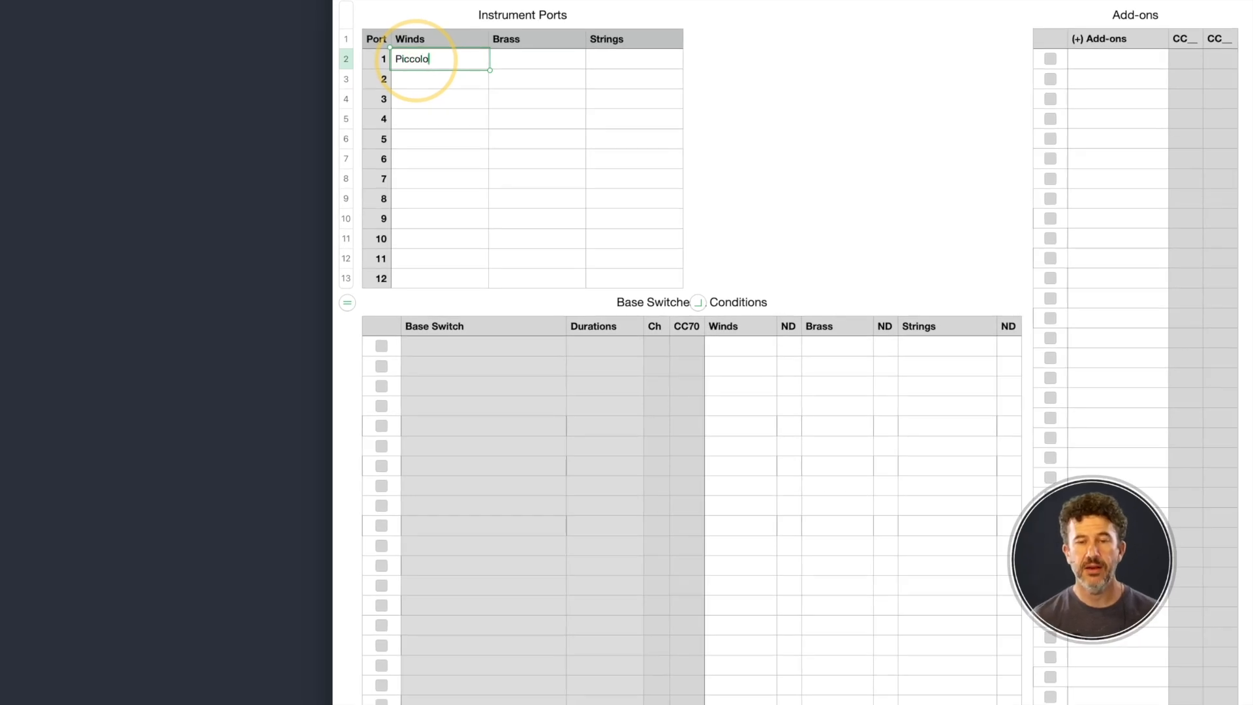
text(Horn 1)
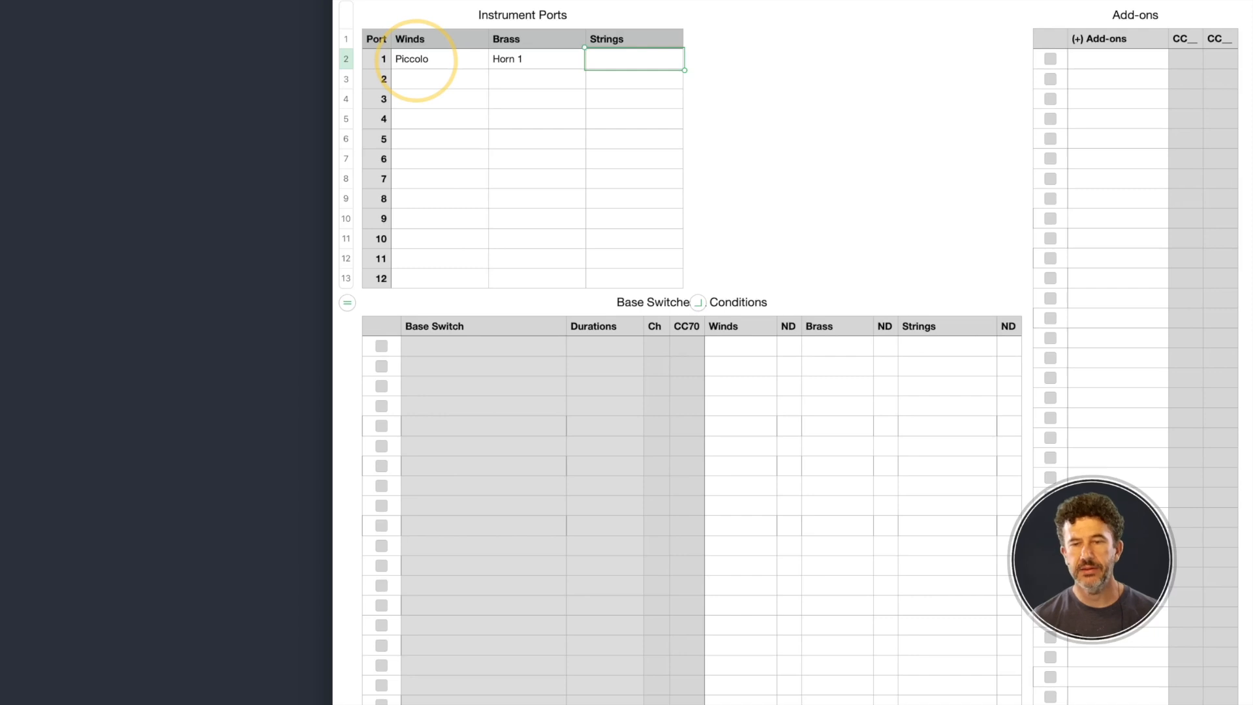
text(Solo Vio)
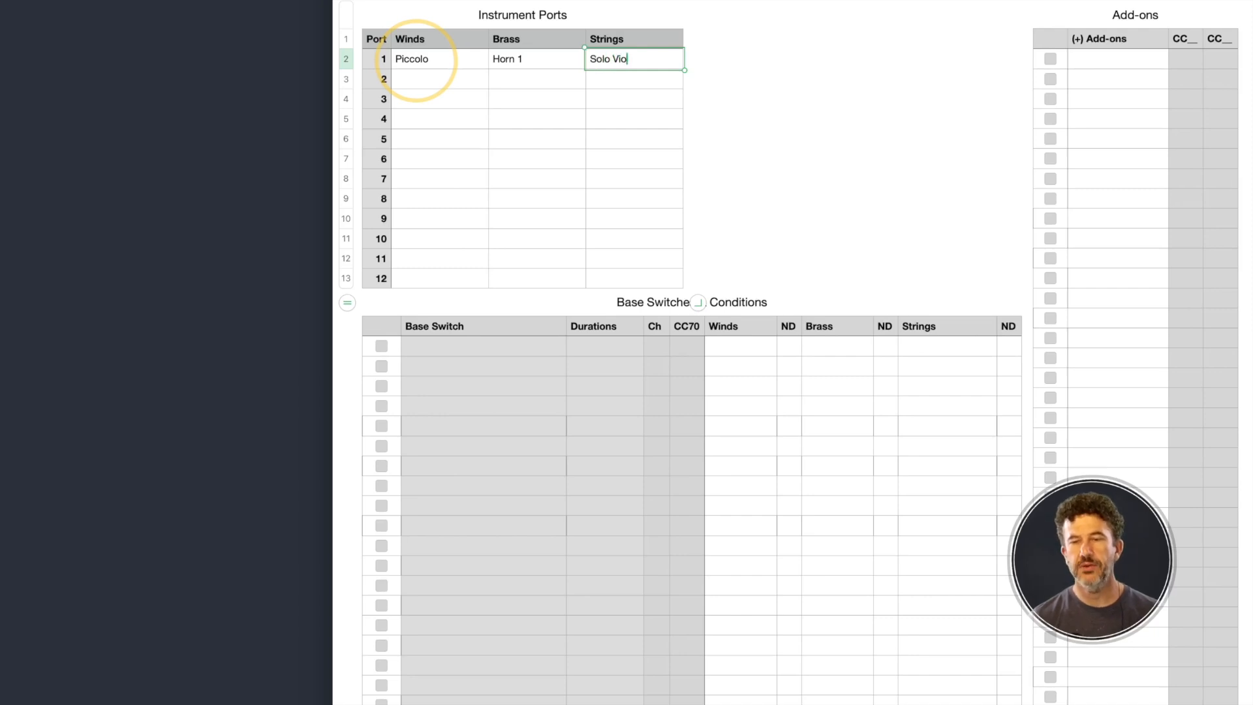
text(lin)
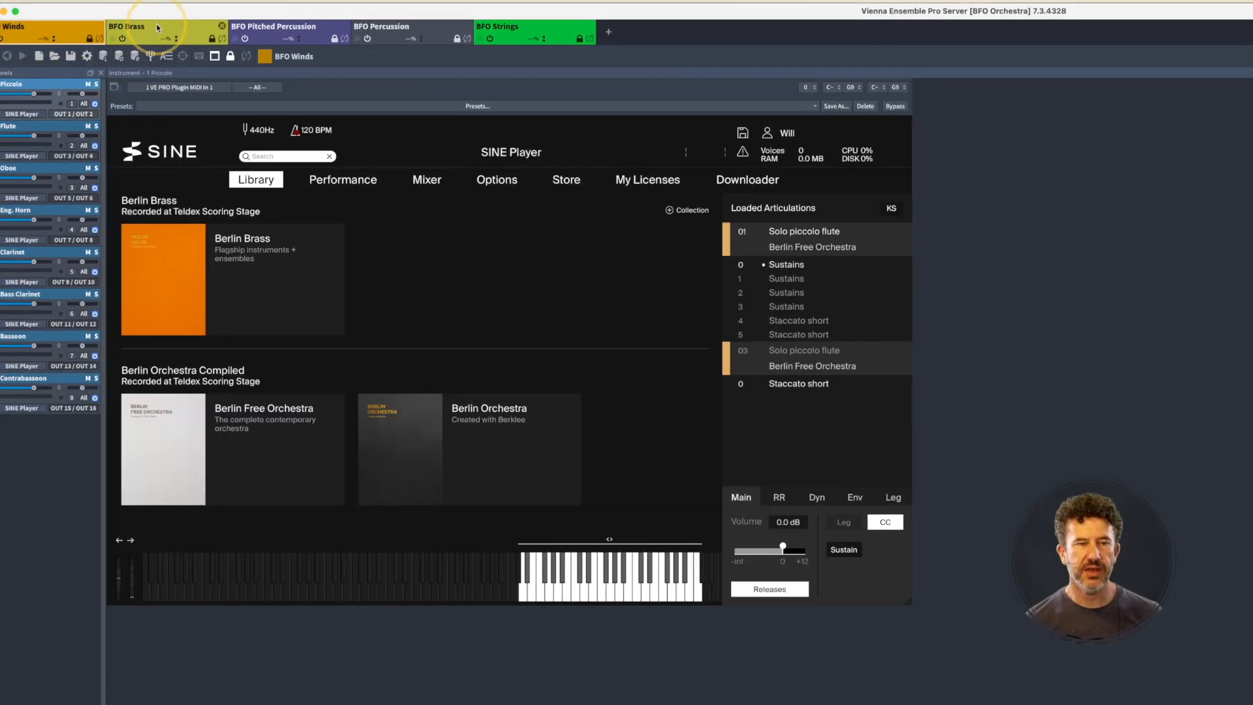
Browse the instance tabs to show BFO Pitched Percussion's Timpani-to-Tubular Bells channels
click(276, 27)
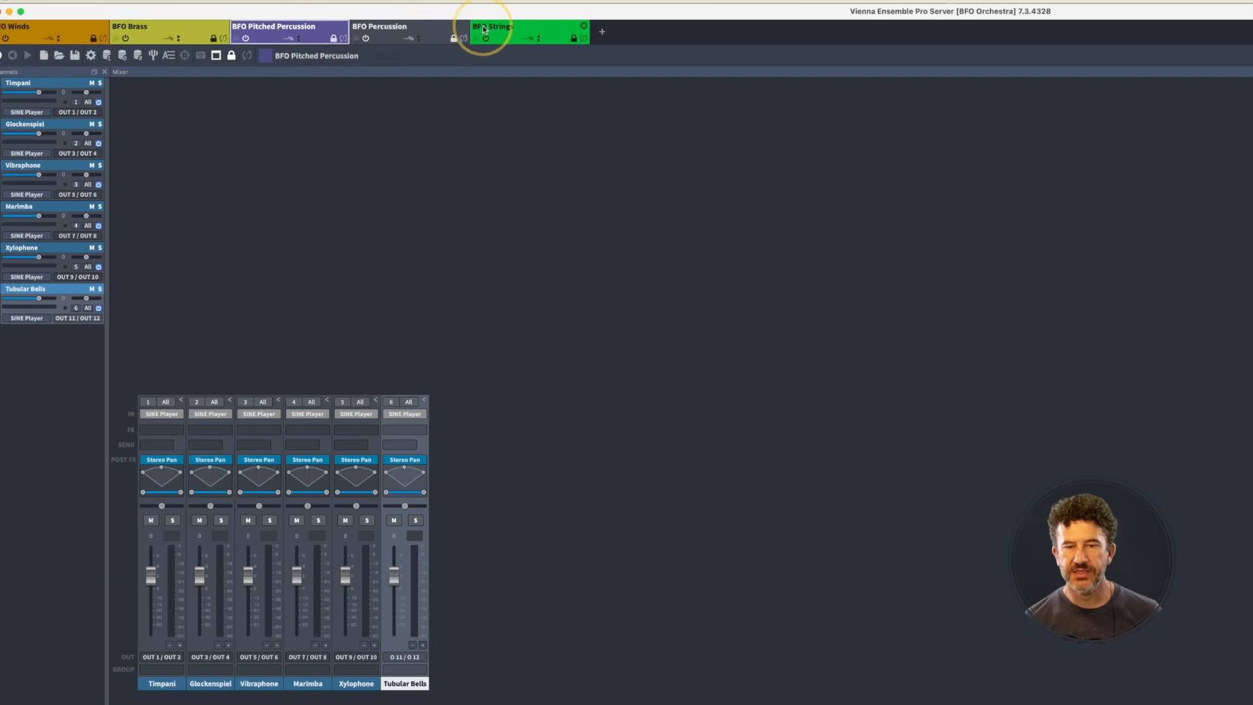
Show the BFO Strings channels: Solo Violin, Violins, Violas, Solo Cello, Celli, Basses, Harp
click(493, 26)
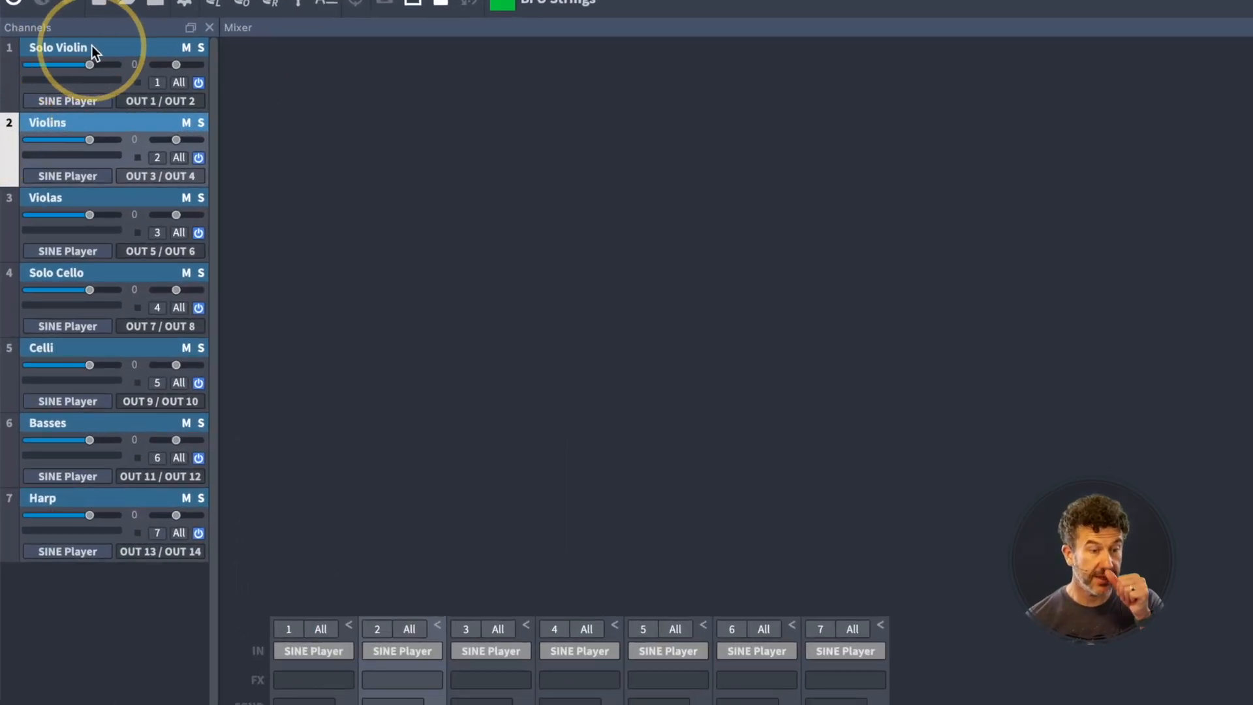
mouse_move(89, 204)
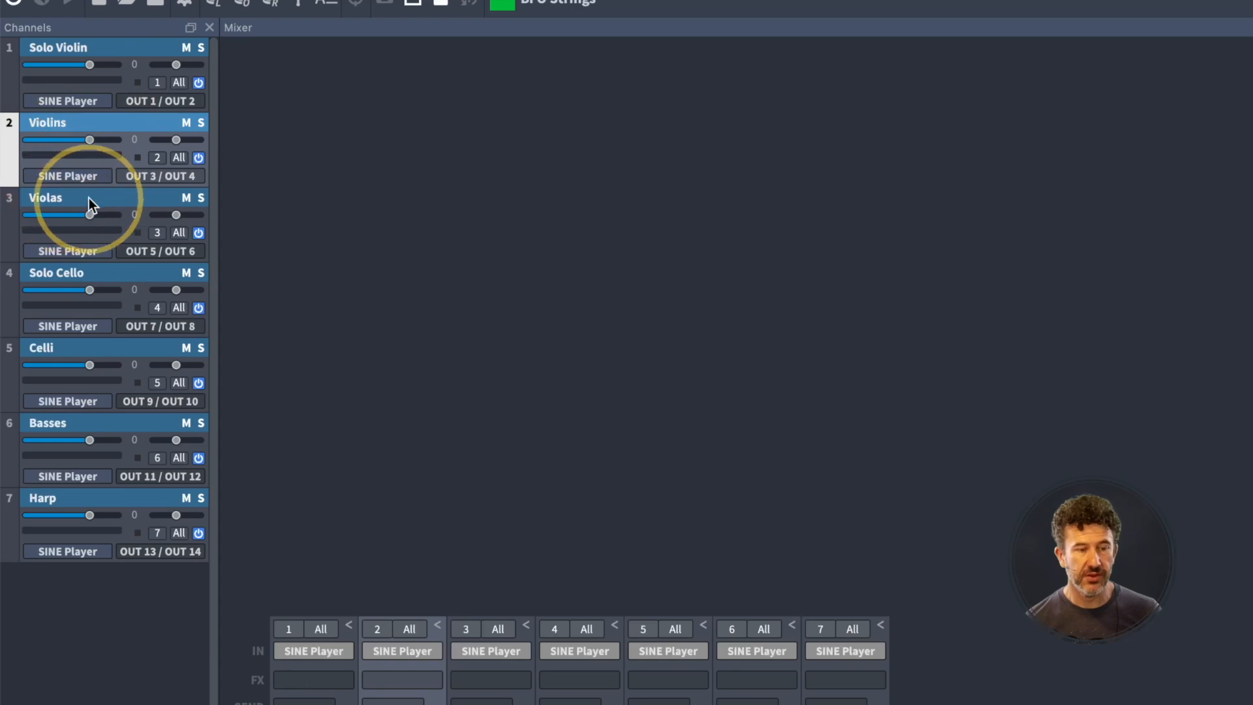
mouse_move(98, 361)
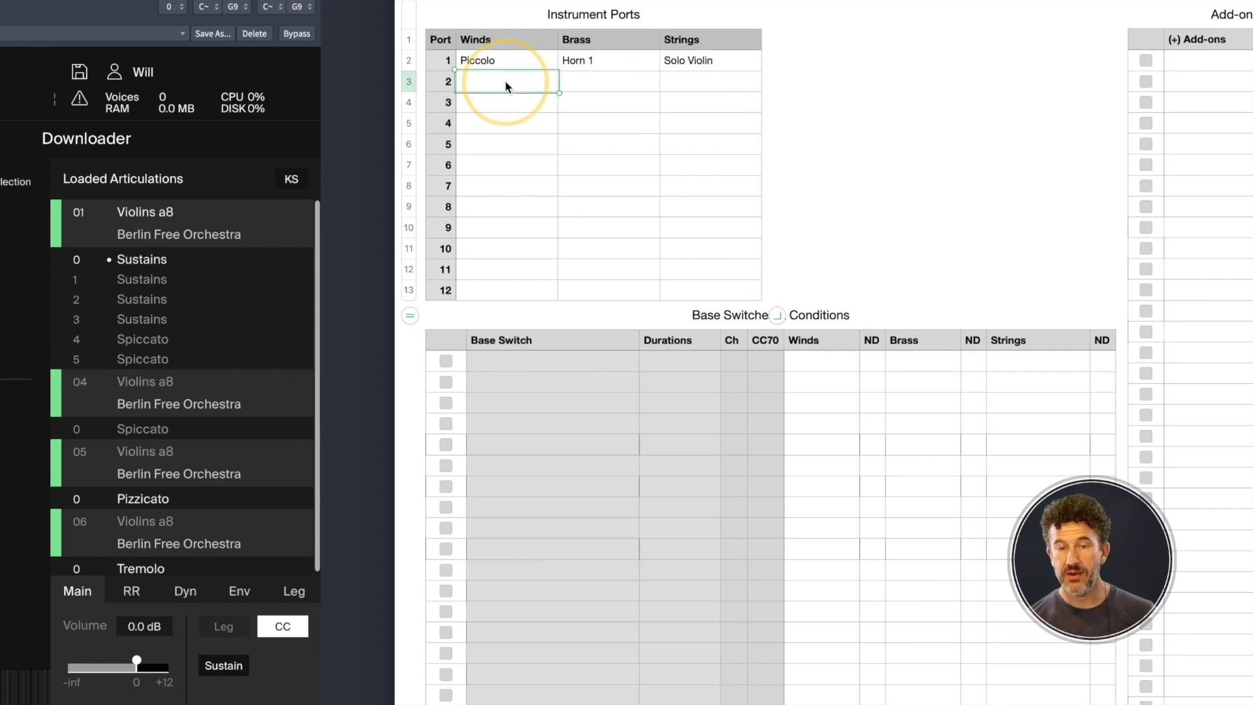
Enter Flute, Oboe and Clarinet in the Winds column for ports 2–4
text(Flute)
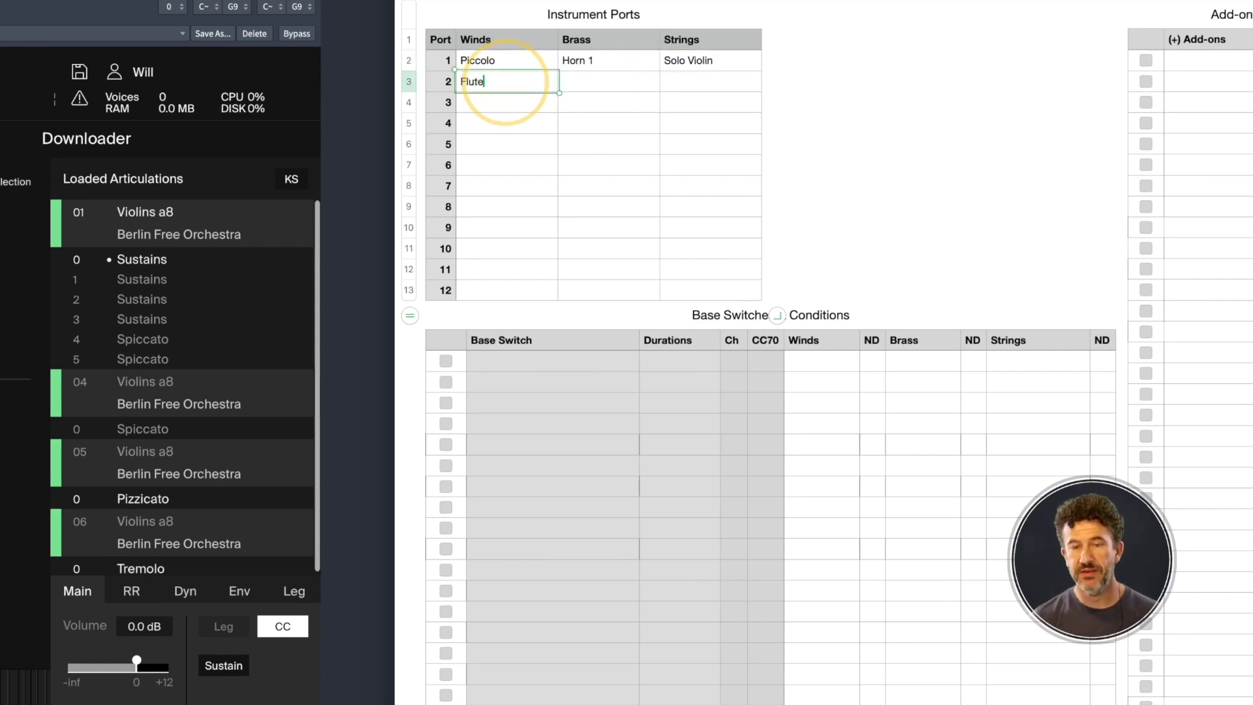
text(Oboe)
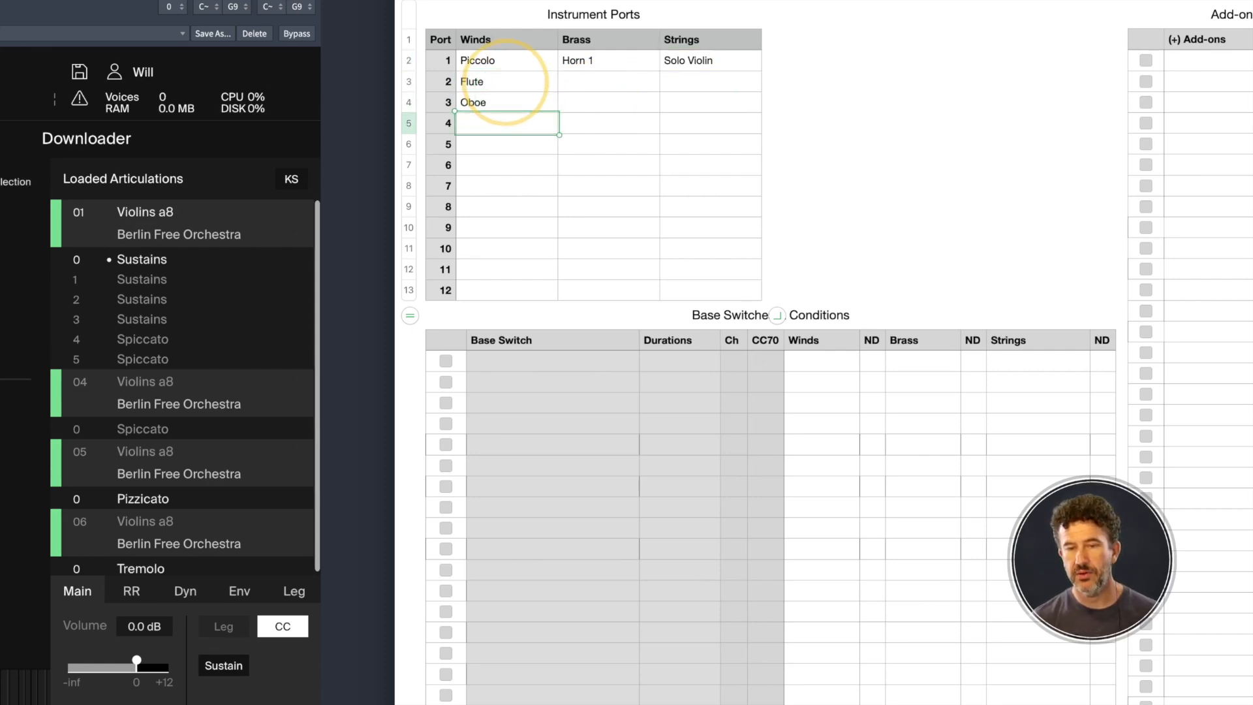
text(Clarinet)
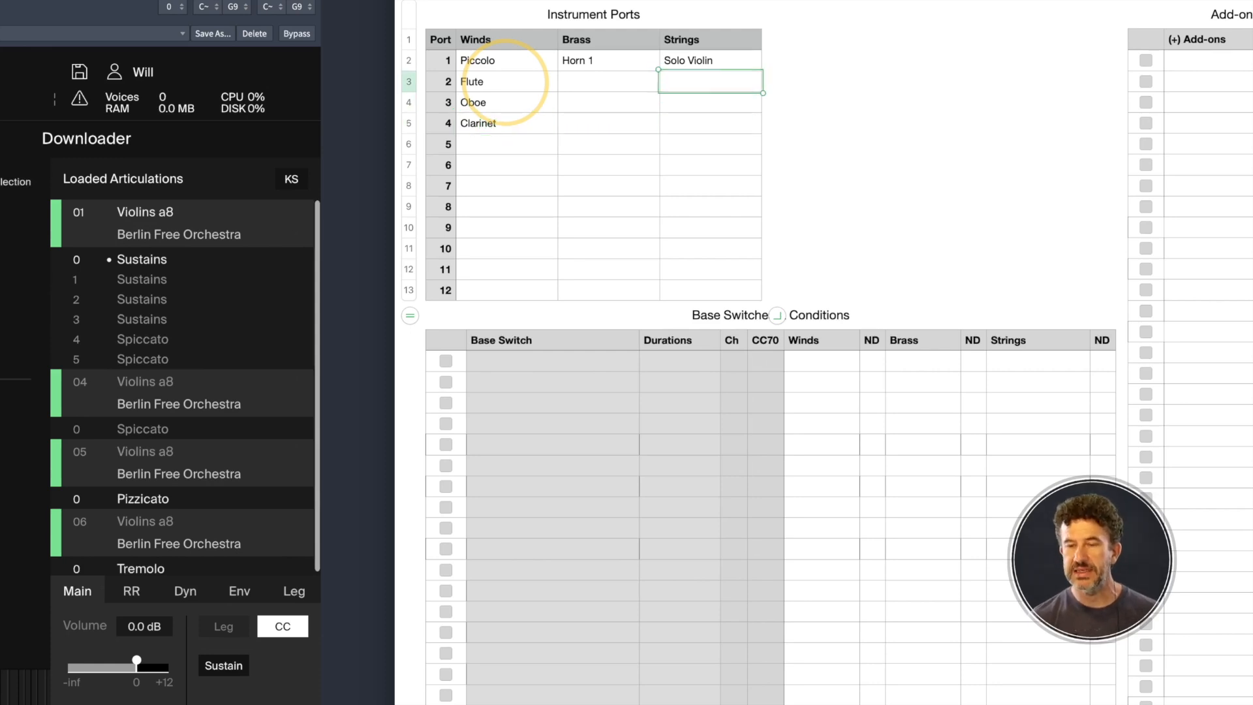
Enter Violin, Viola, Solo Cello, Celli and Dbl. Basses down the Strings column
text(Violi)
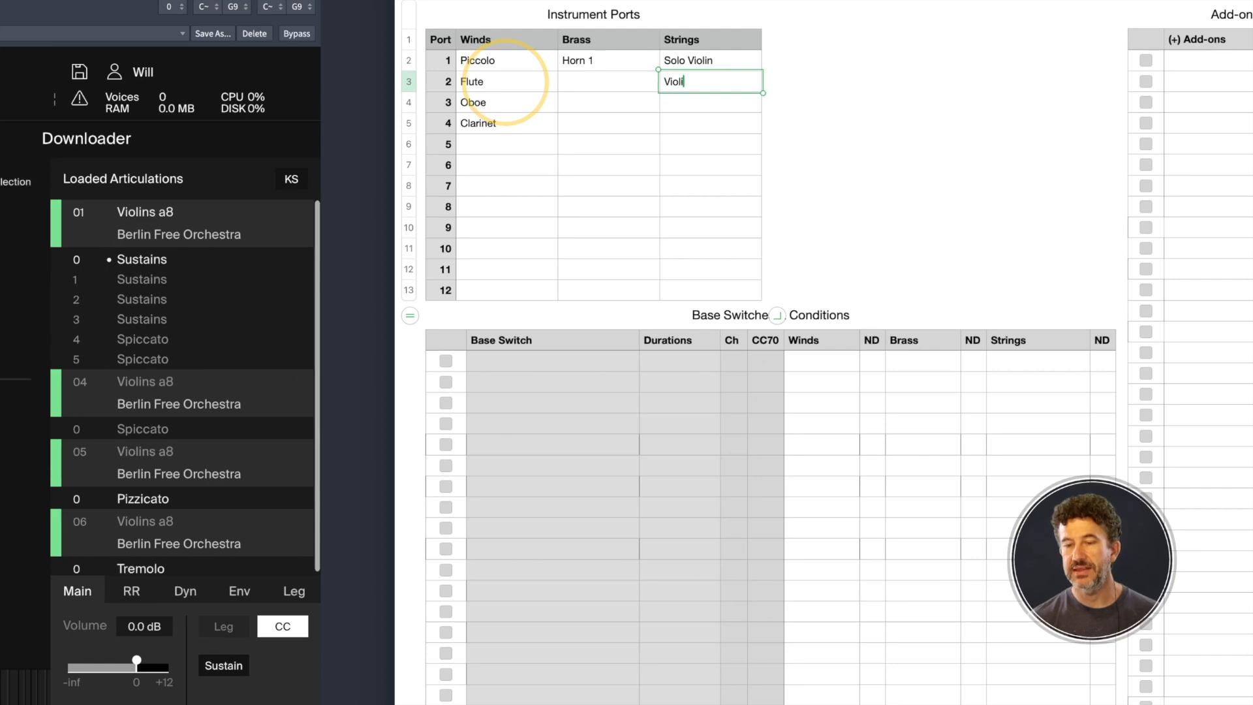
text(n)
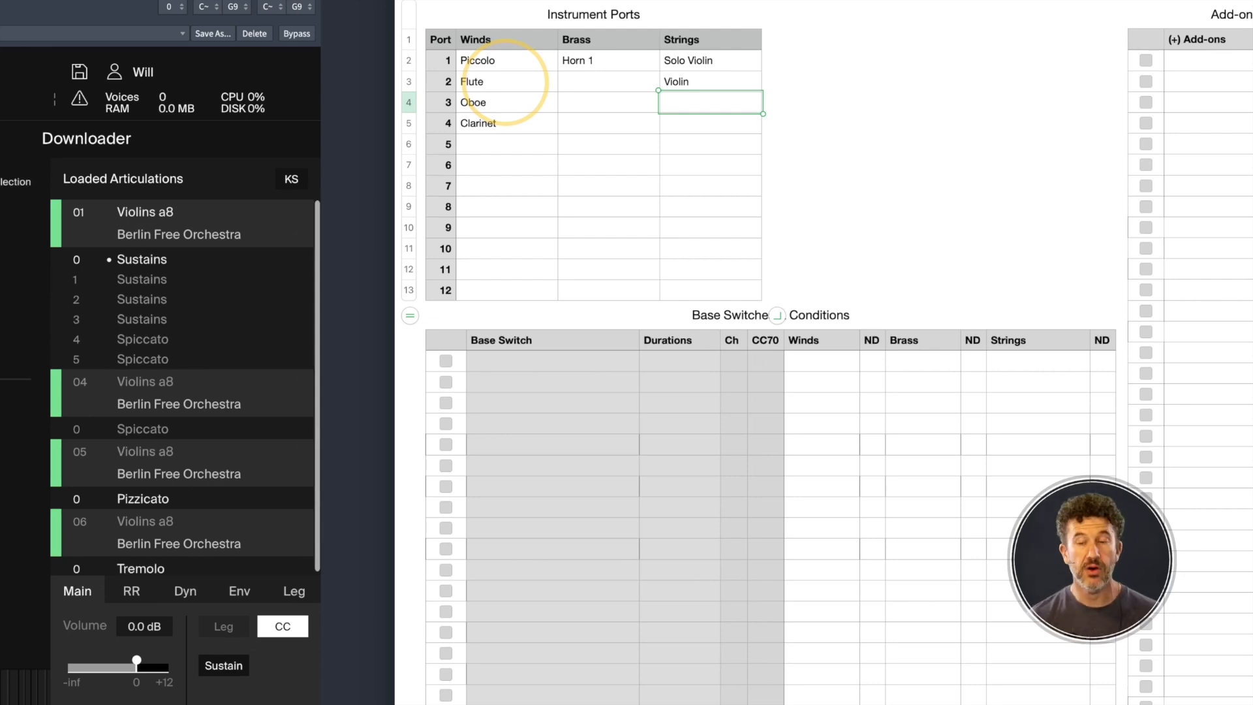
text(Vio)
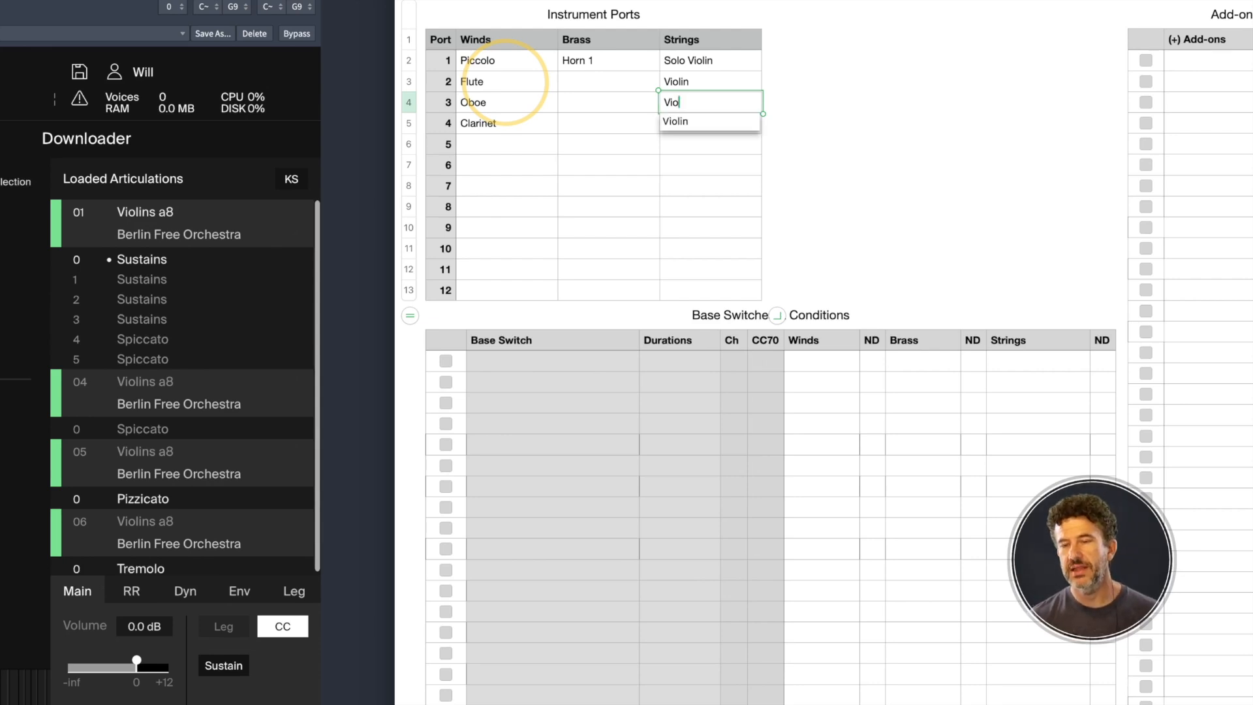
text(la)
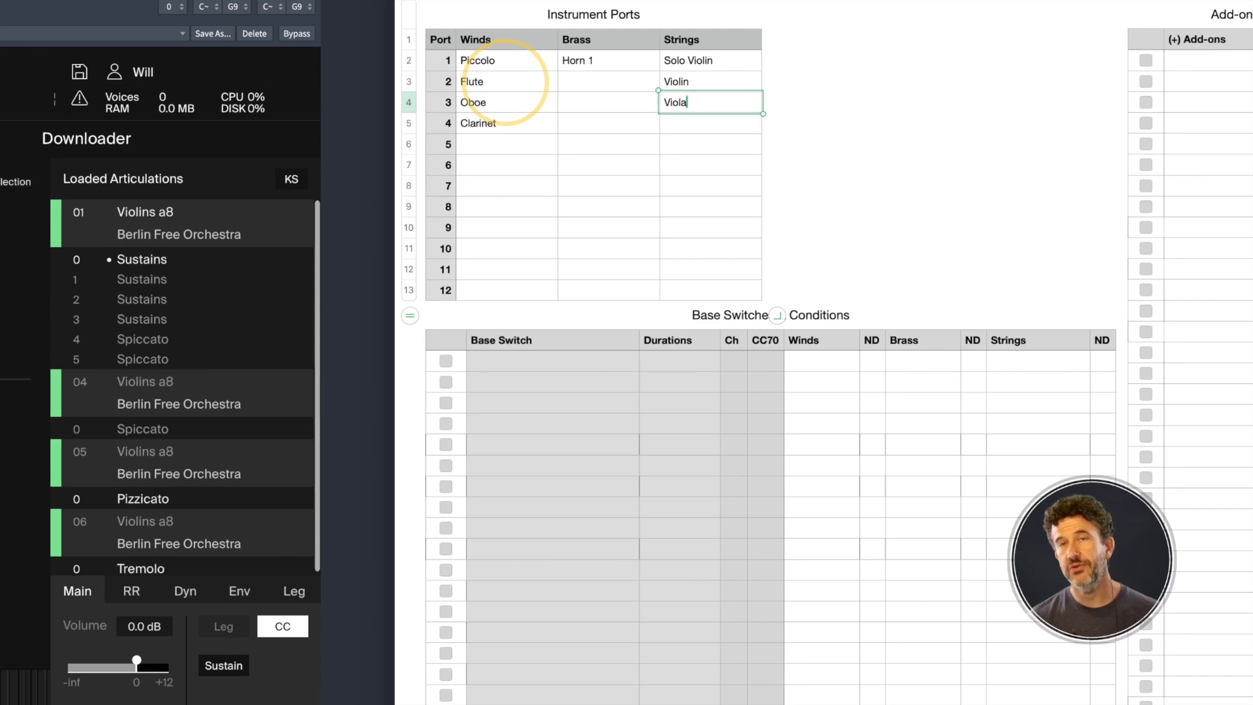
key(Enter)
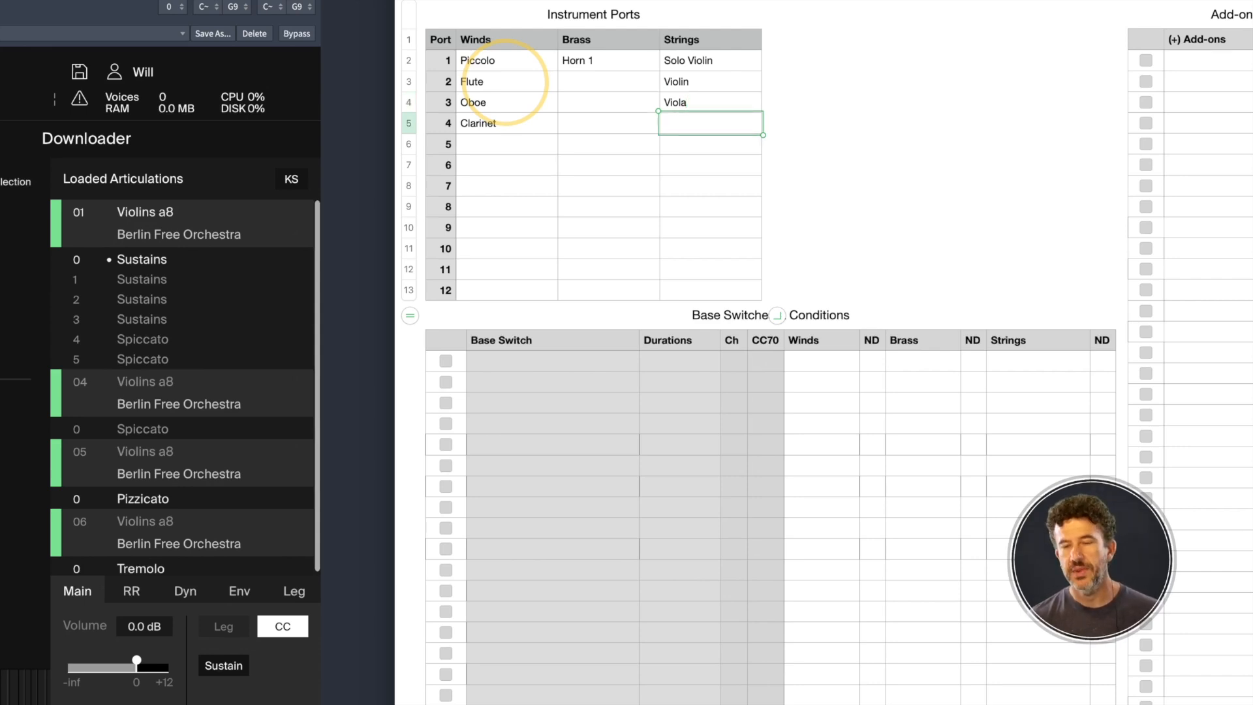
text(Solo Cello)
click(710, 164)
text(D)
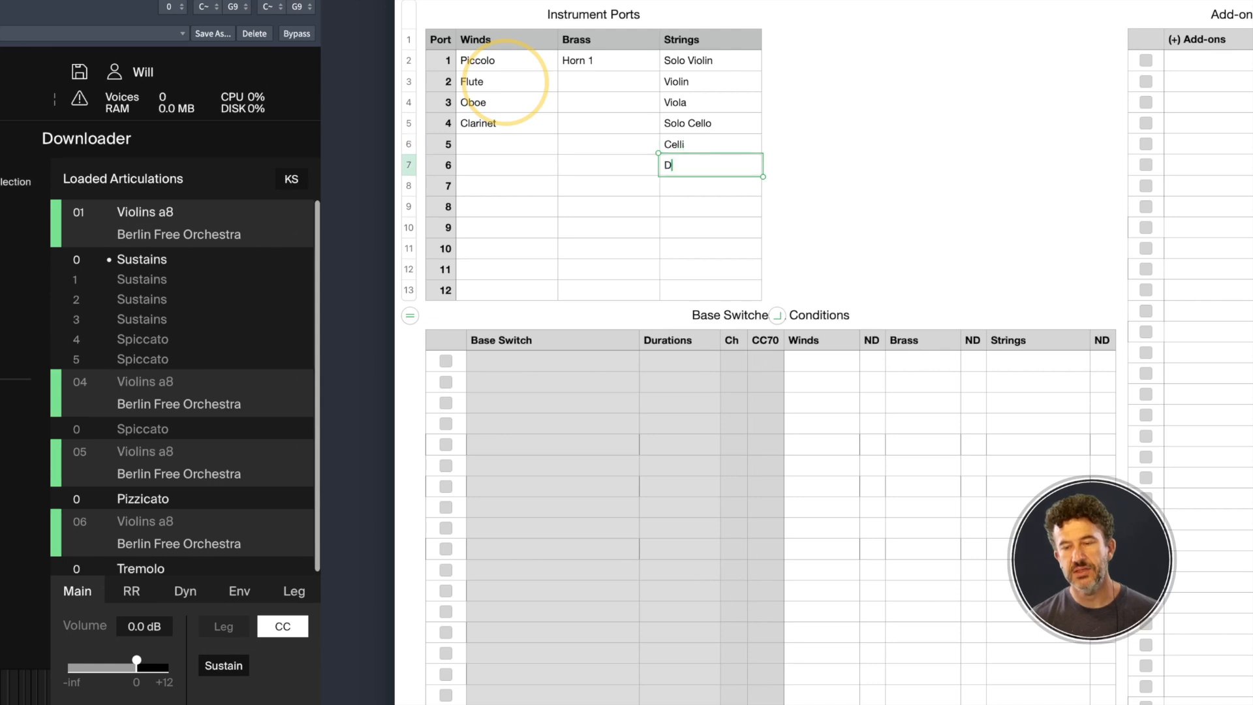
text(bl. Basa)
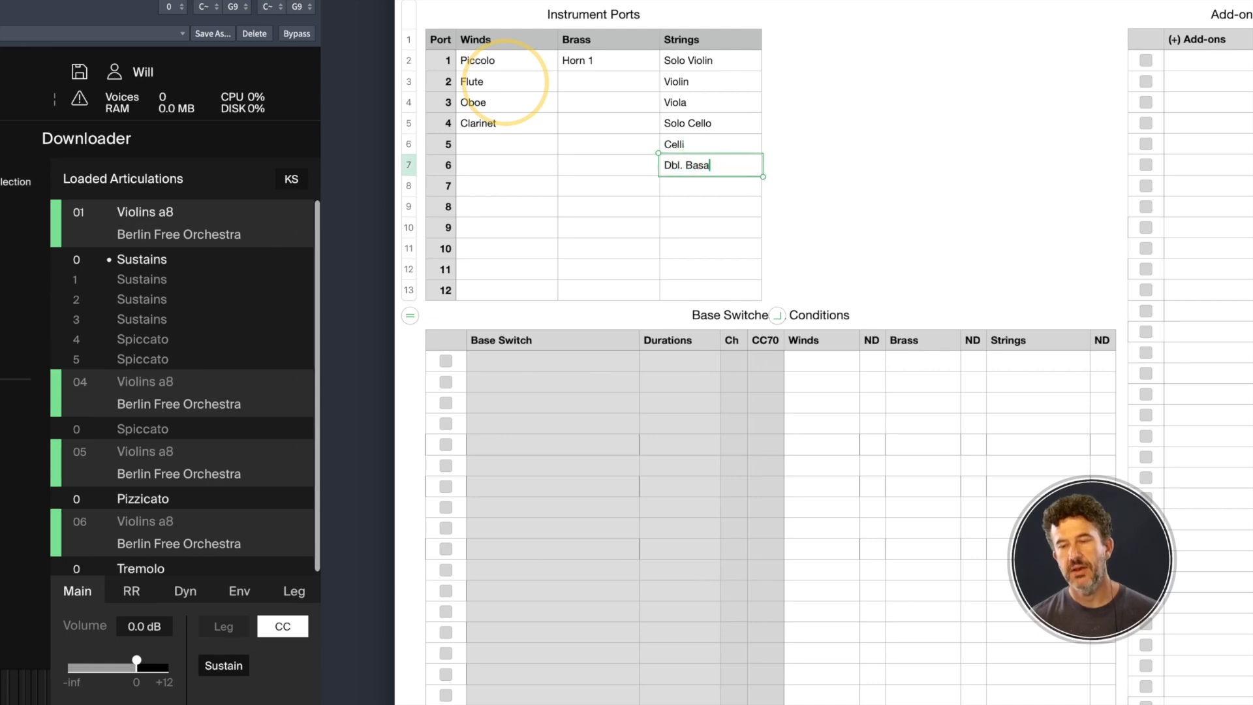
key(Enter)
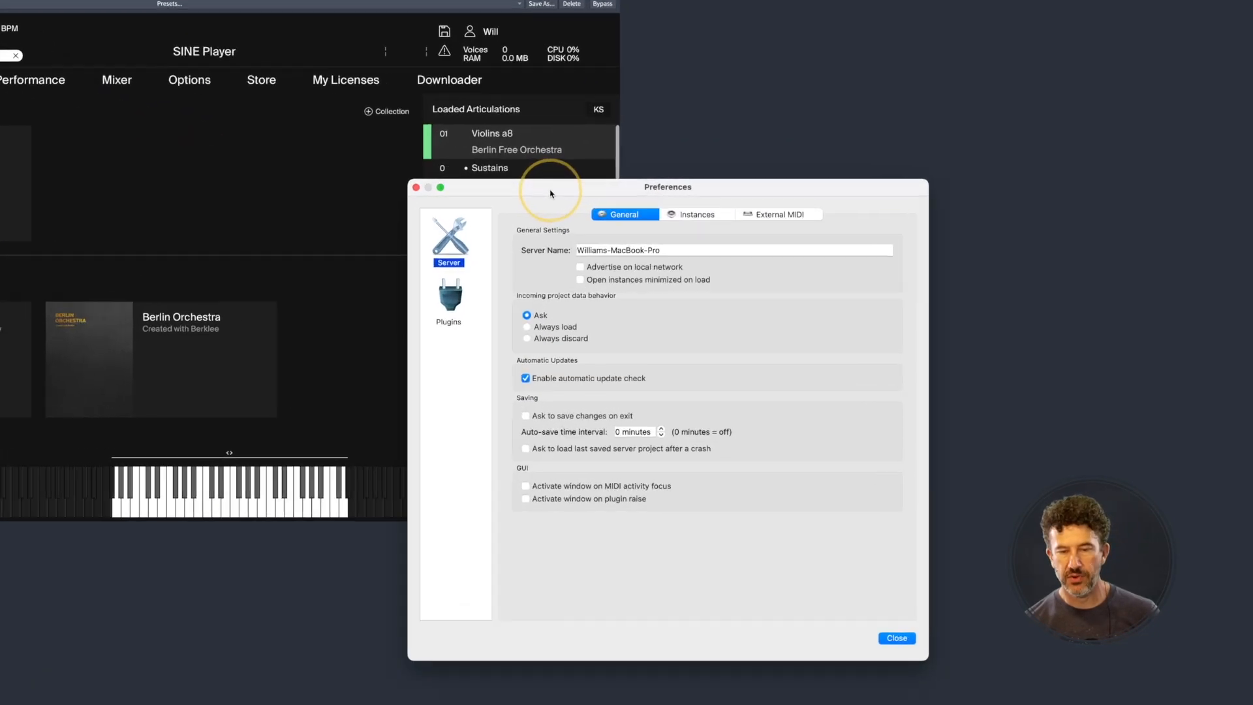
click(702, 215)
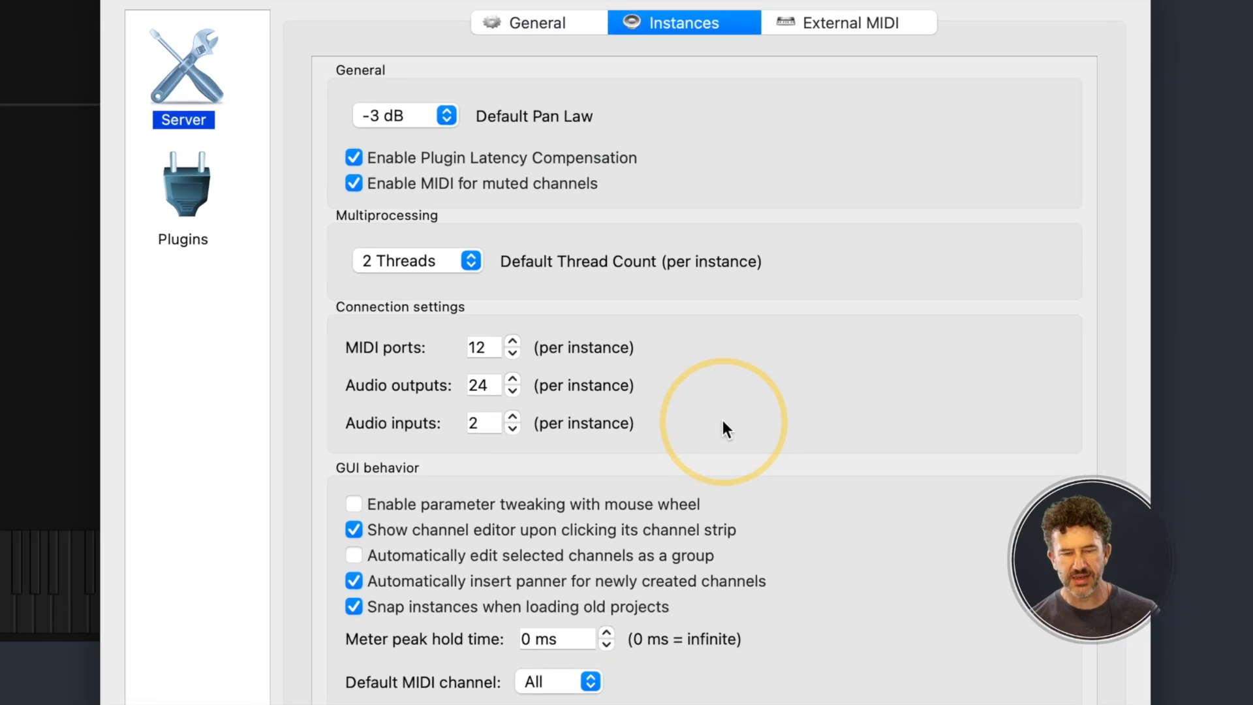
mouse_move(401, 371)
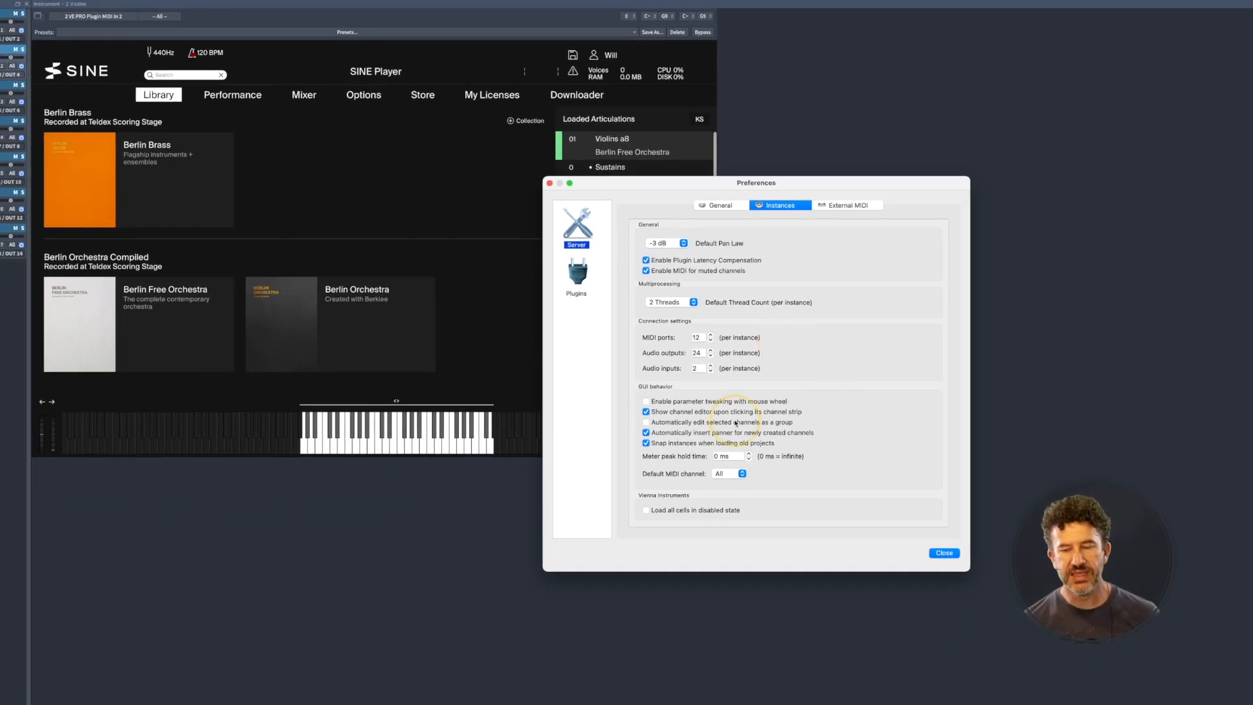
click(943, 553)
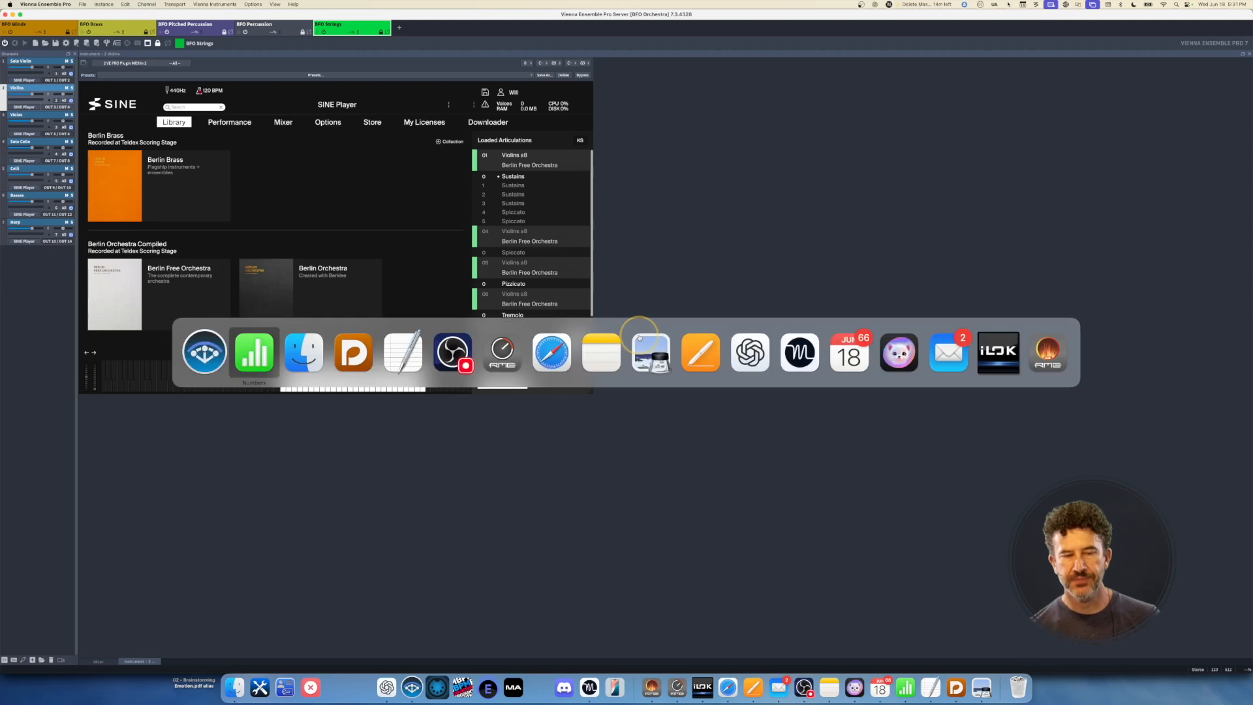
Return to the Numbers port sheet, with Harp at port 7 under Strings
click(254, 353)
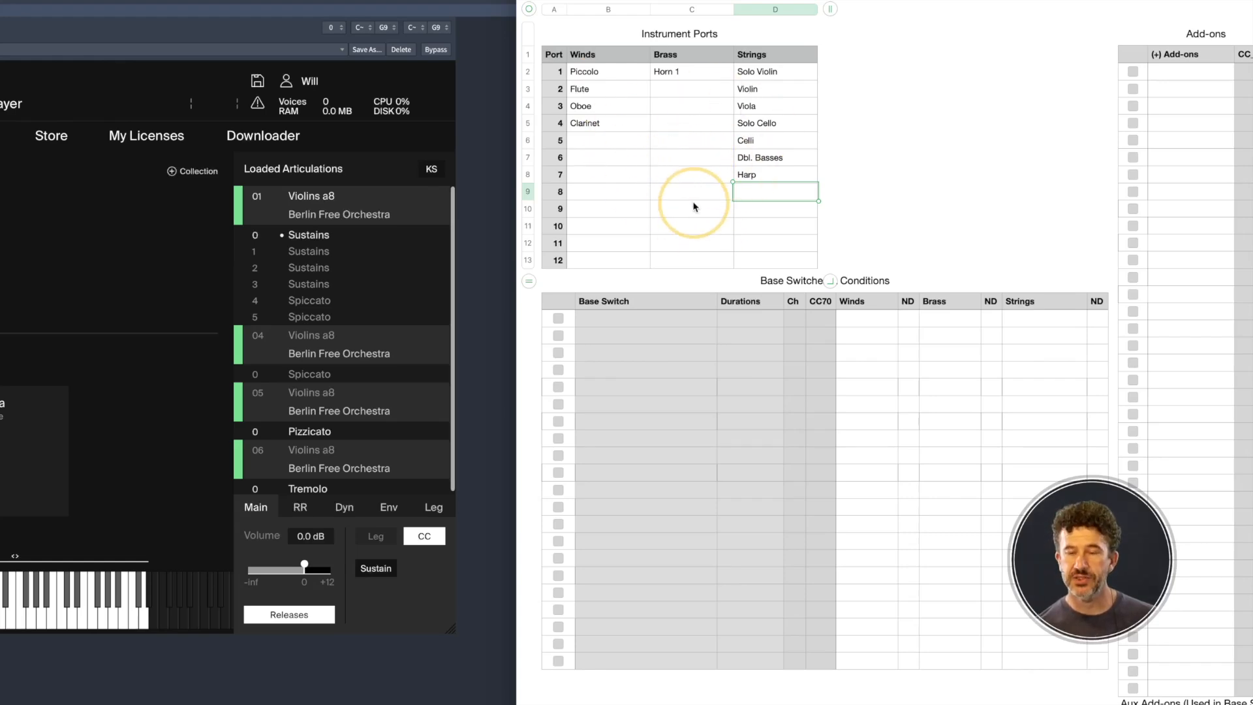
mouse_move(714, 438)
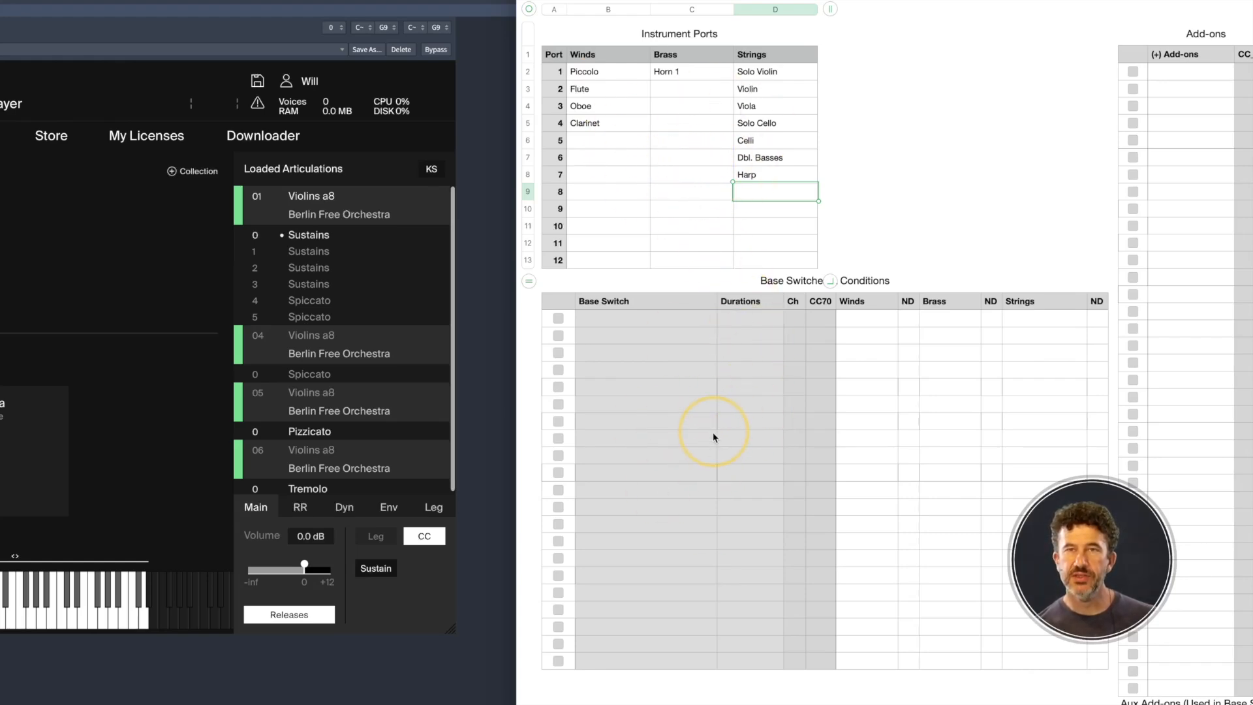
mouse_move(708, 453)
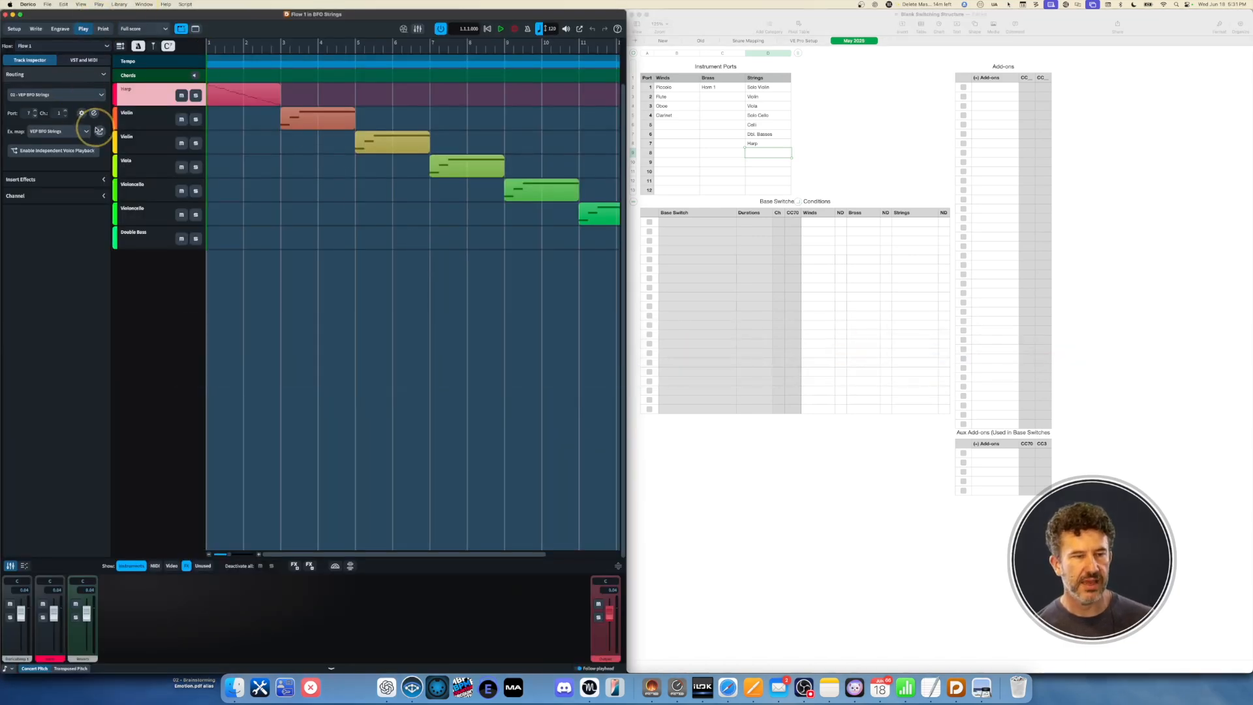
Review the VEP BFO Strings expression map's base switches, Legato through Tremolo
click(98, 131)
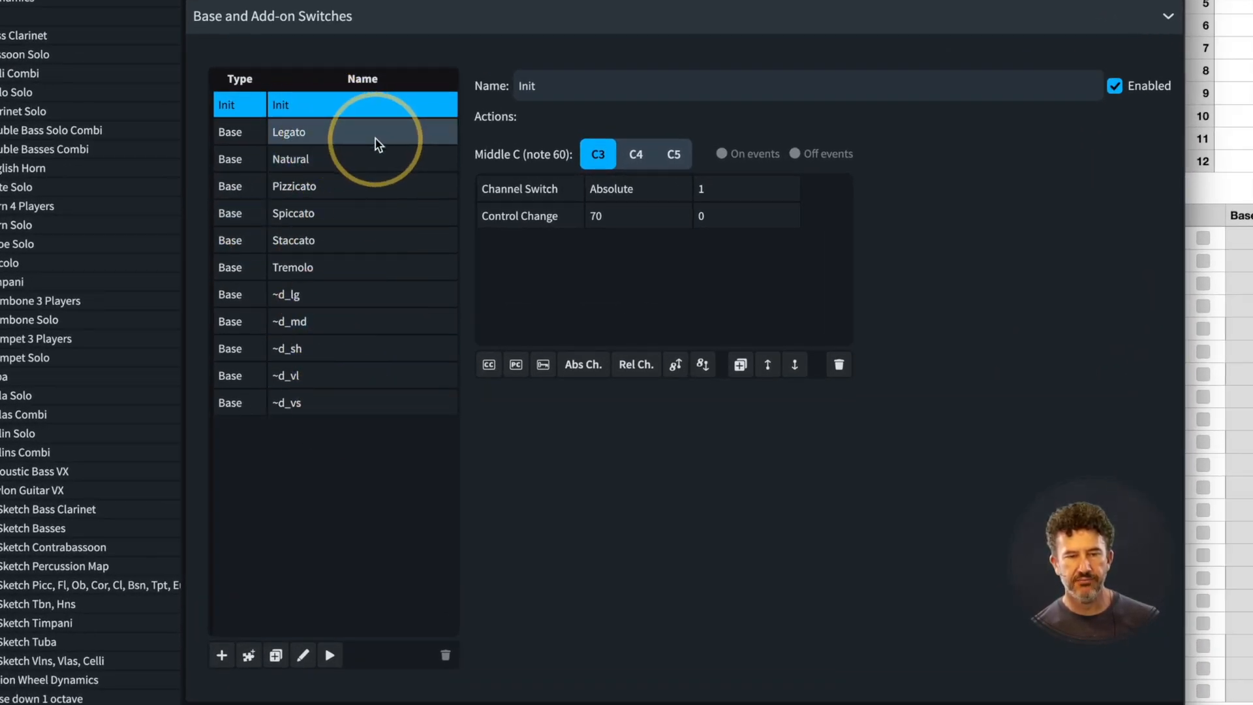
mouse_move(348, 158)
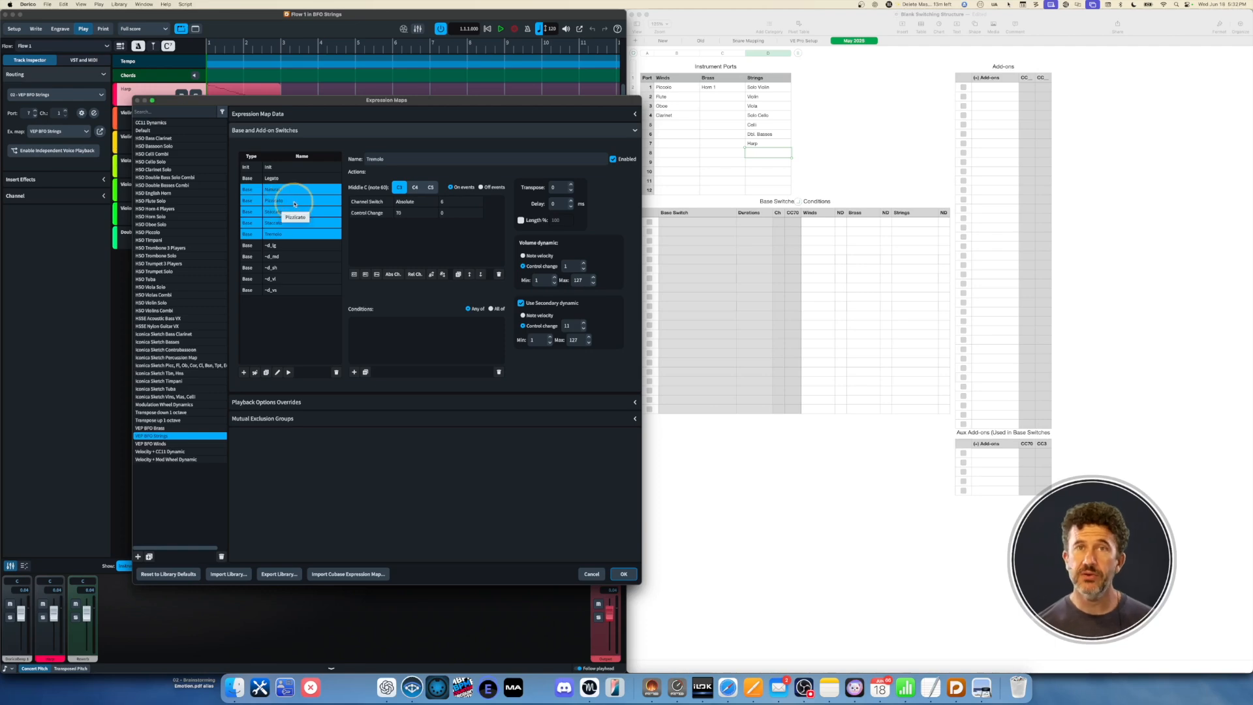
mouse_move(287, 202)
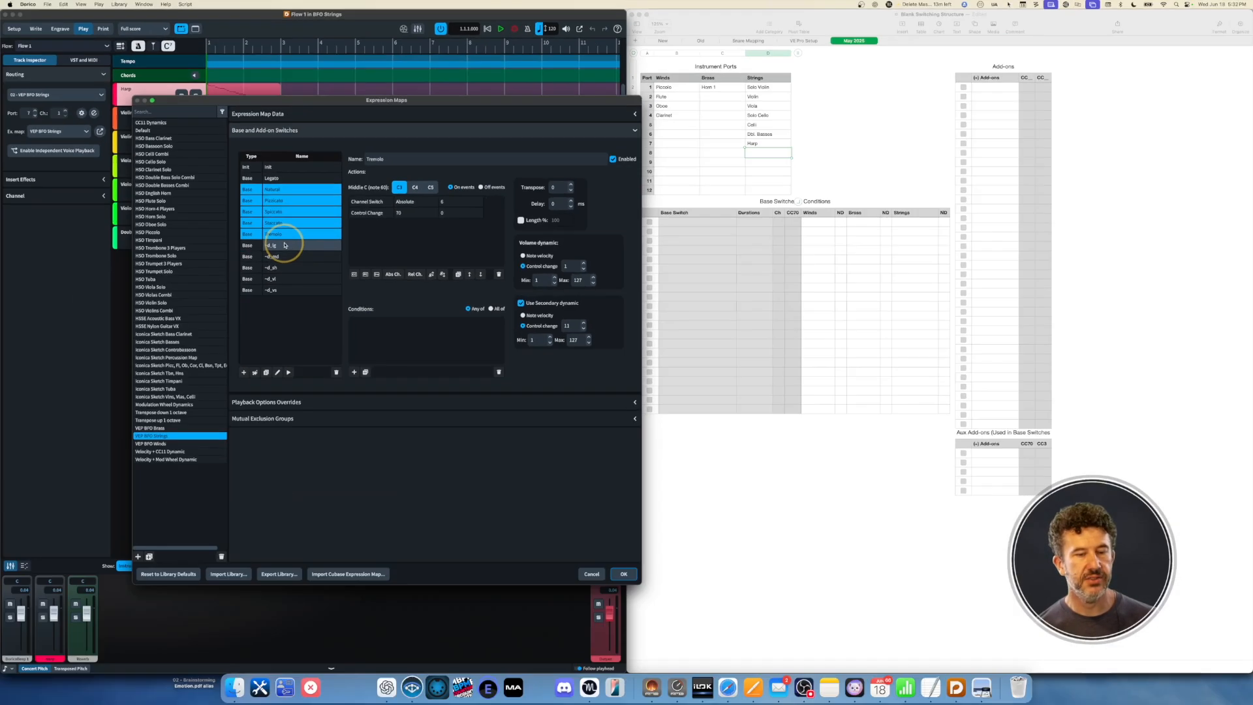
key(cmd+tab)
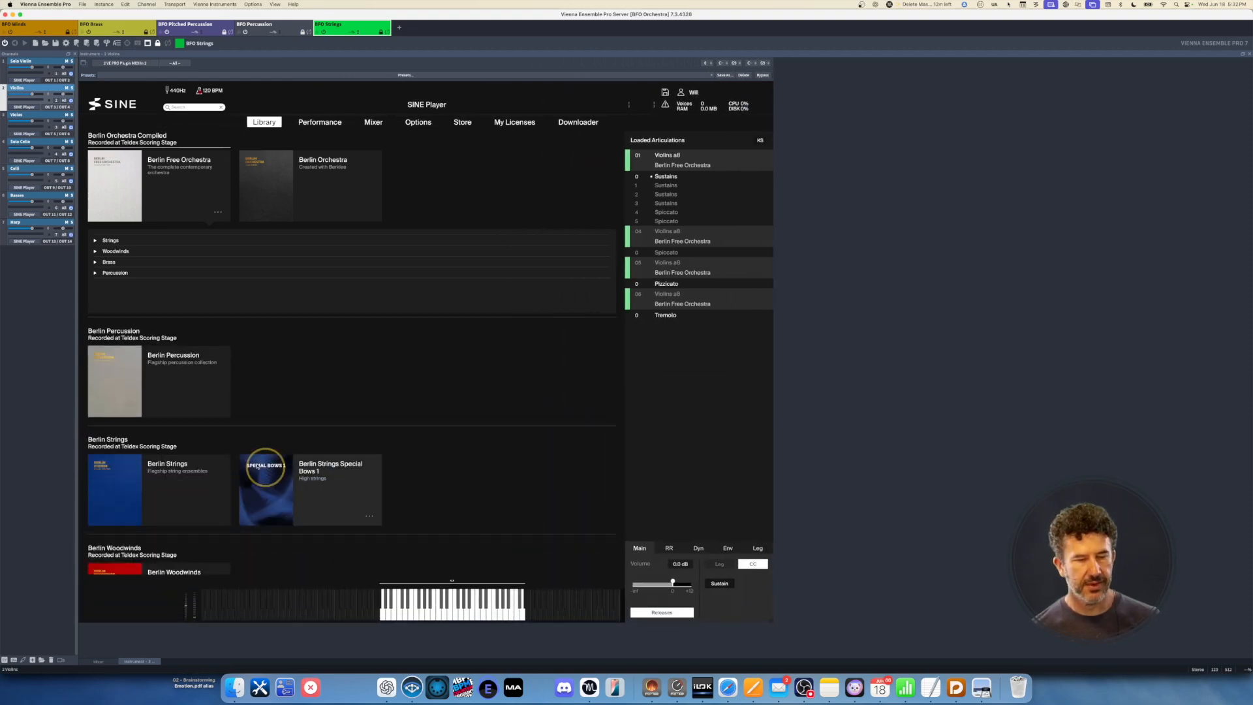
Expand Berlin Orchestra Strings in SINE to show articulations for Violins through Harp
click(95, 241)
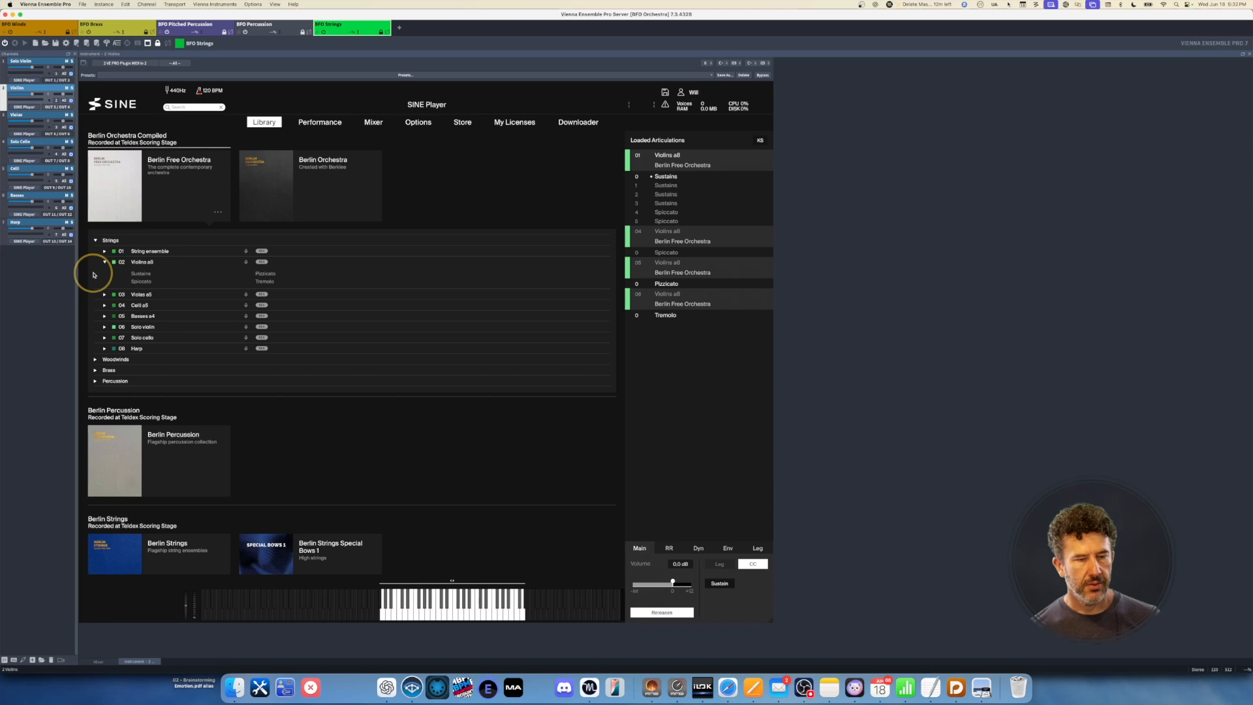
click(105, 338)
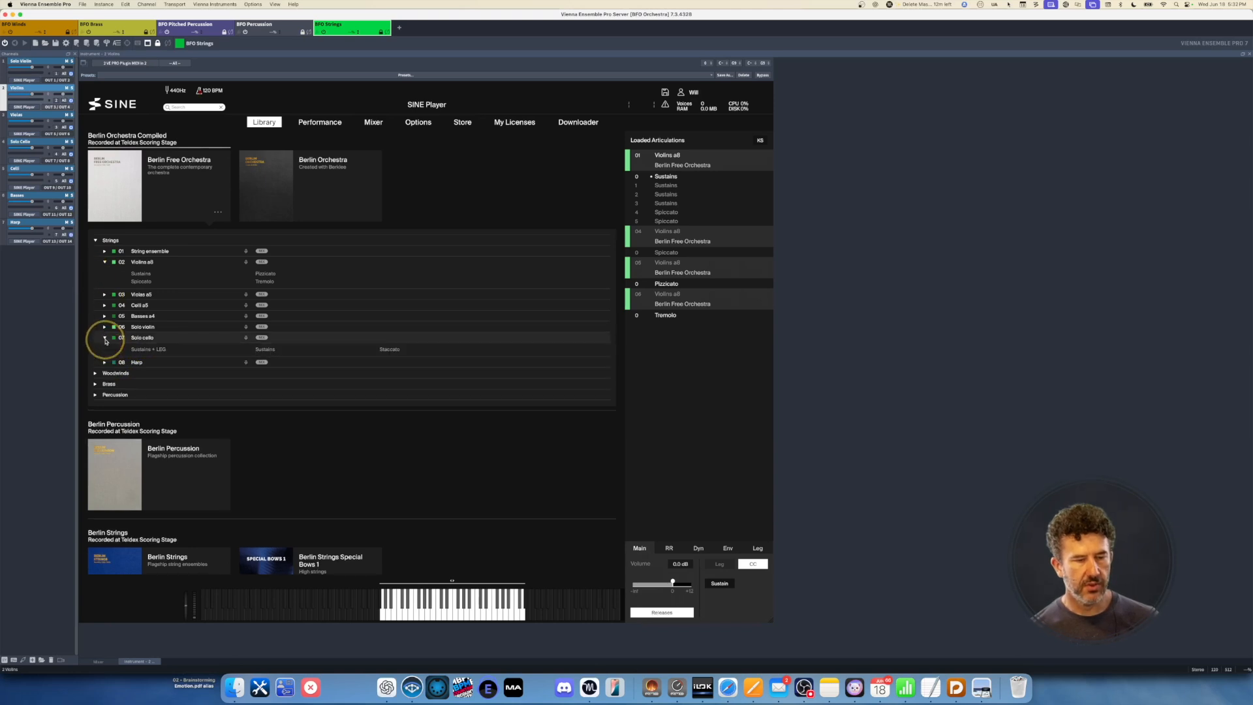
click(104, 327)
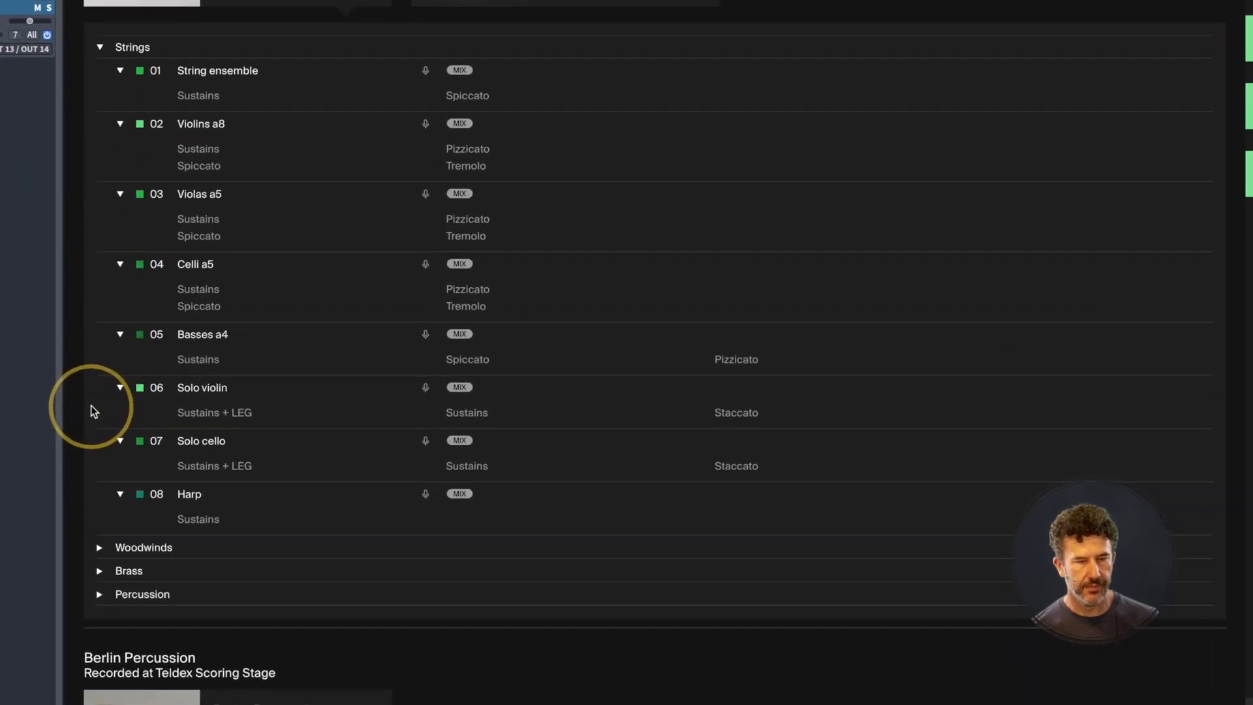
mouse_move(222, 406)
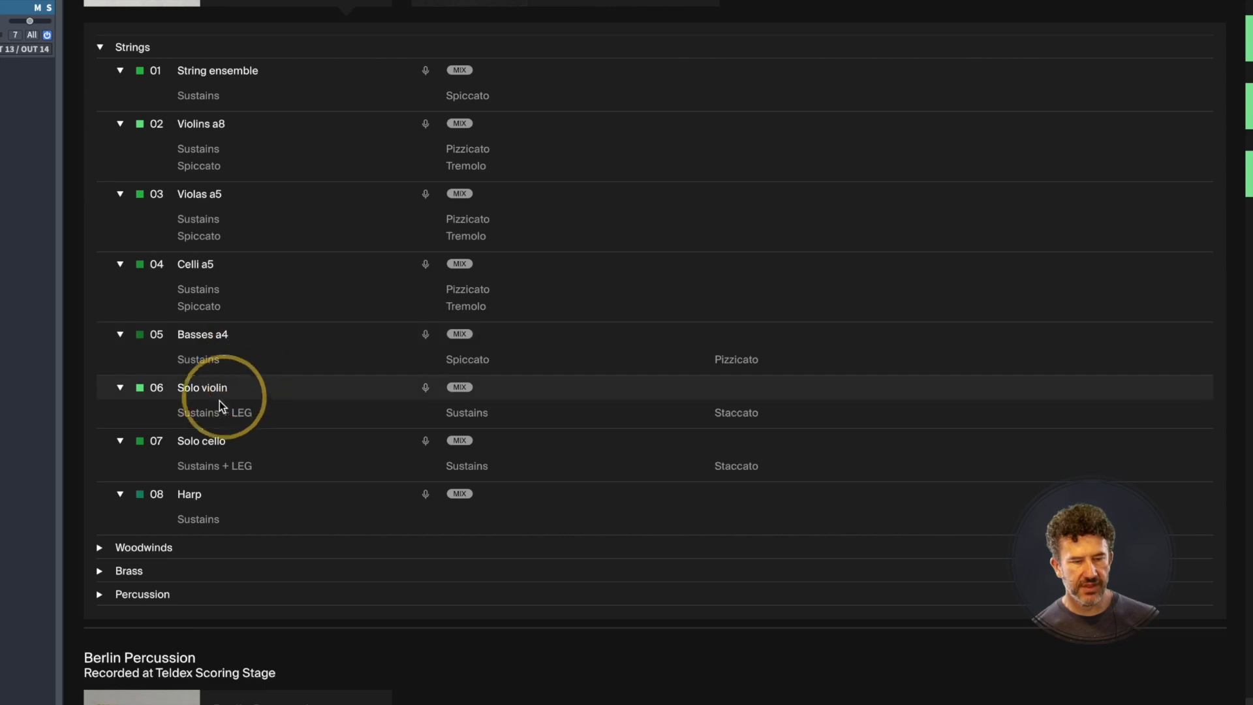
mouse_move(218, 469)
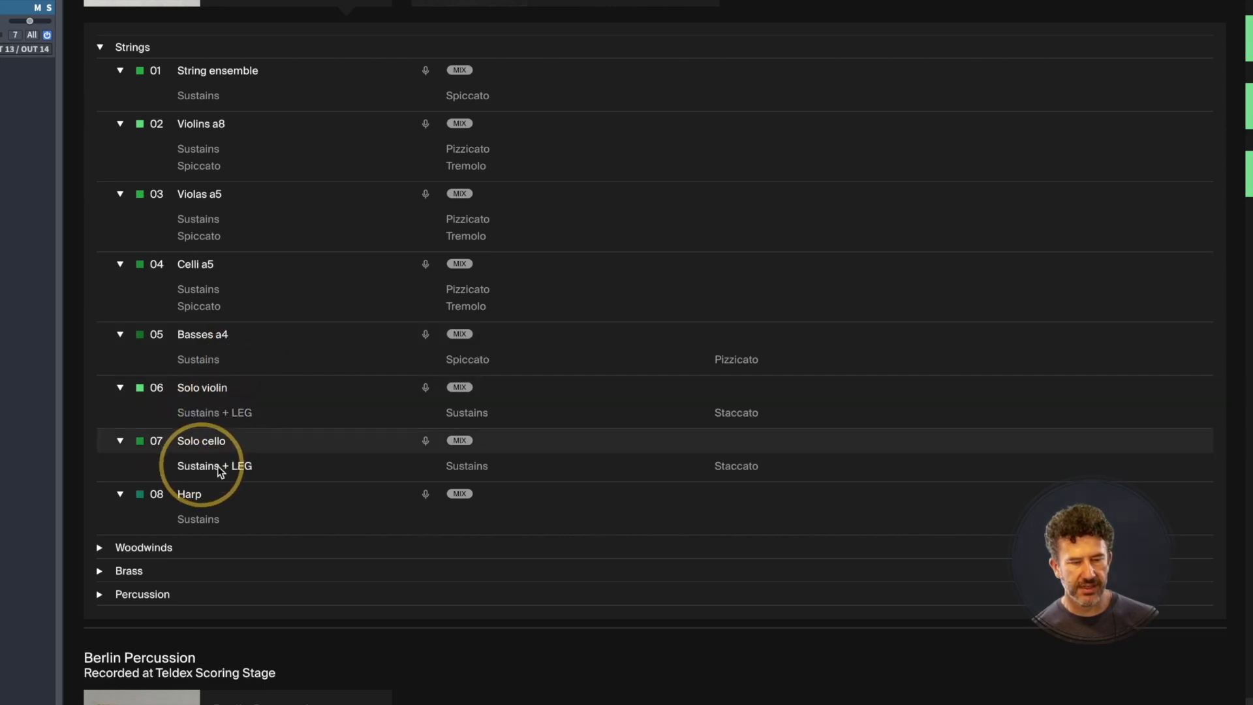
mouse_move(250, 278)
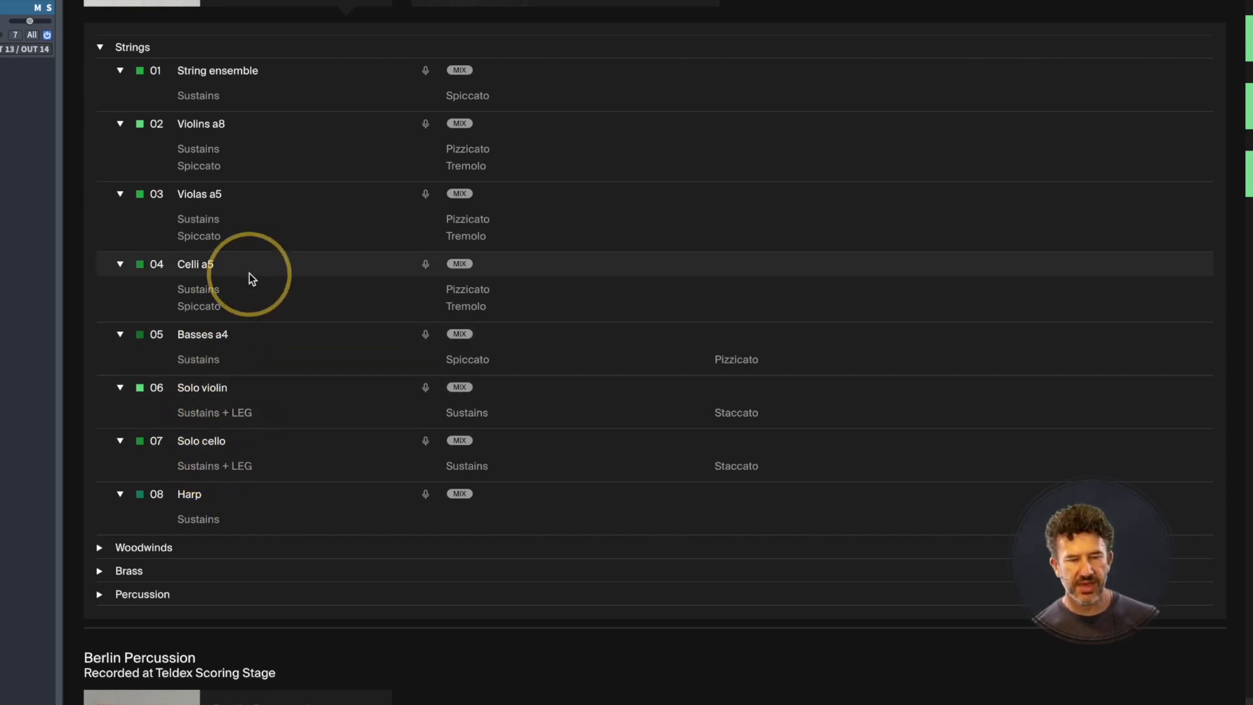
mouse_move(426, 257)
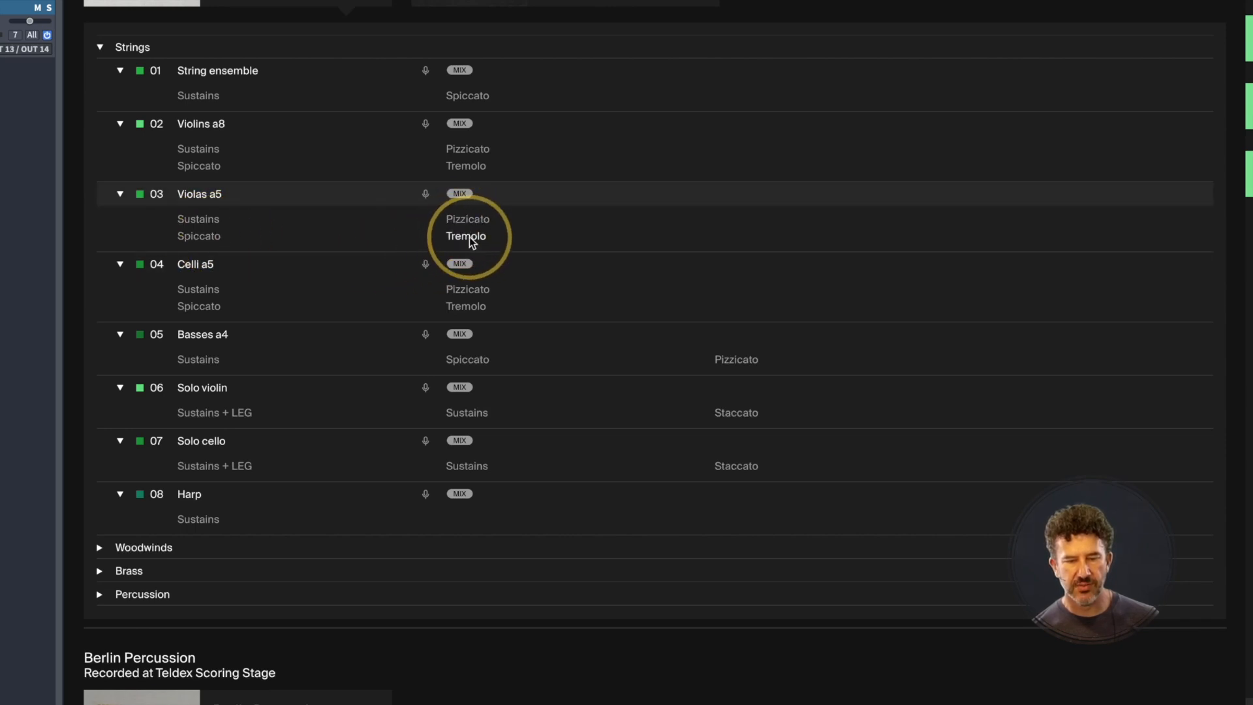
mouse_move(237, 103)
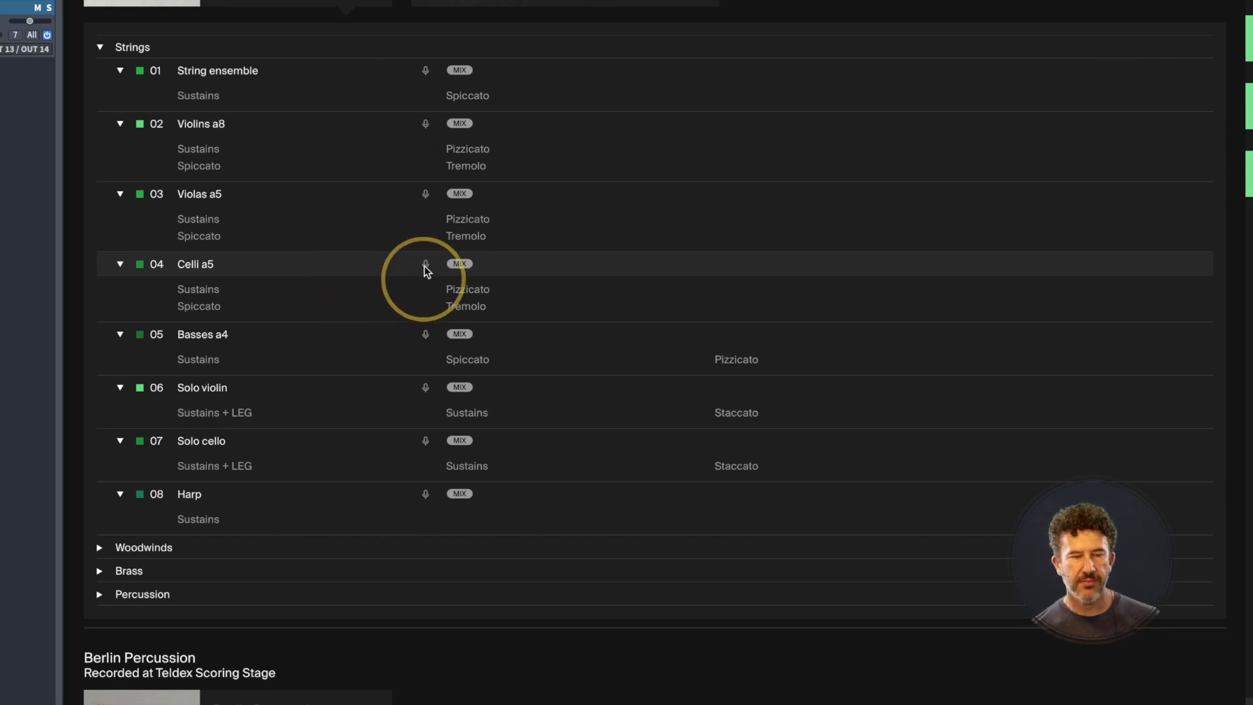
mouse_move(377, 324)
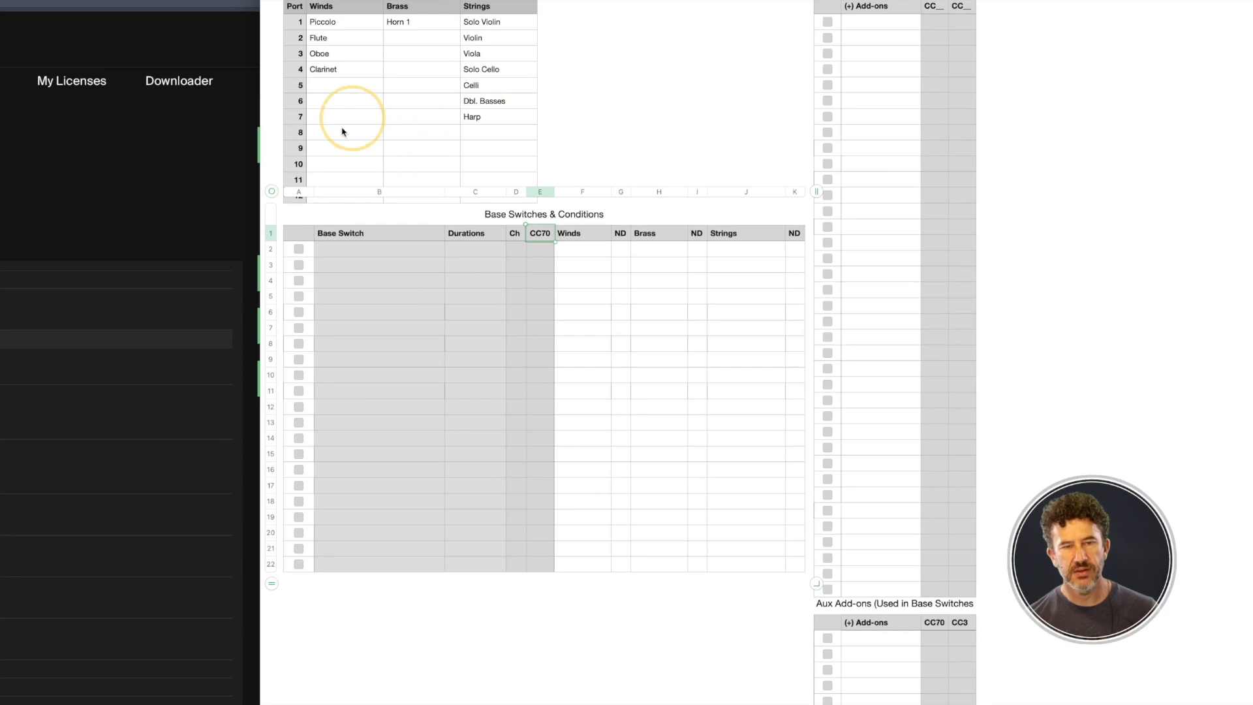
mouse_move(416, 98)
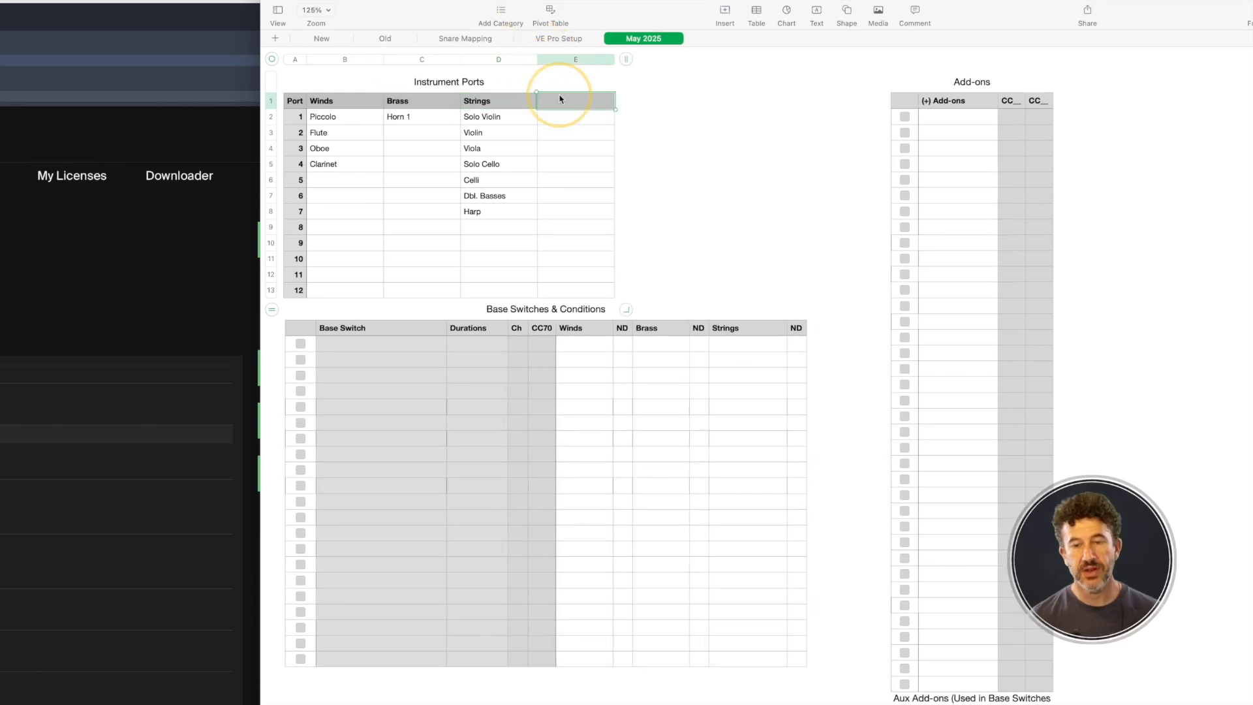
Add Percussion and Hybrid Synths headers, listing Subtractive, FM and Additive for ports 1–3
text(Percussion)
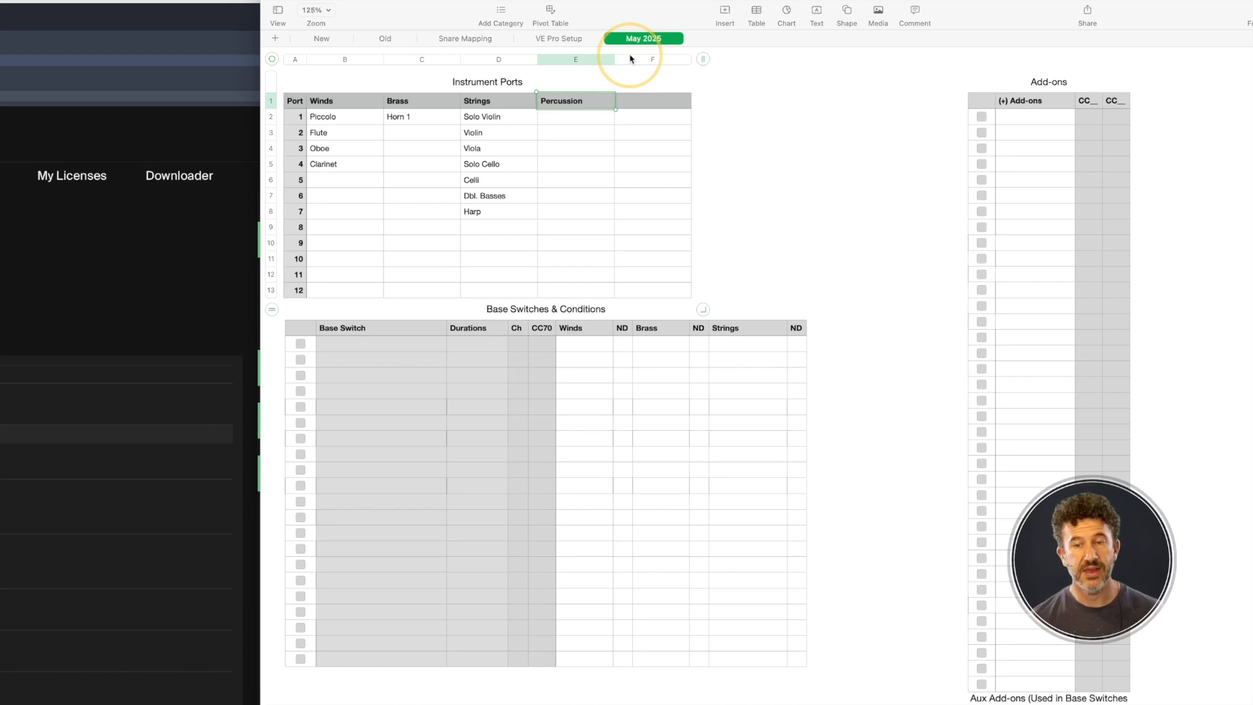
text(Hybrid Synths)
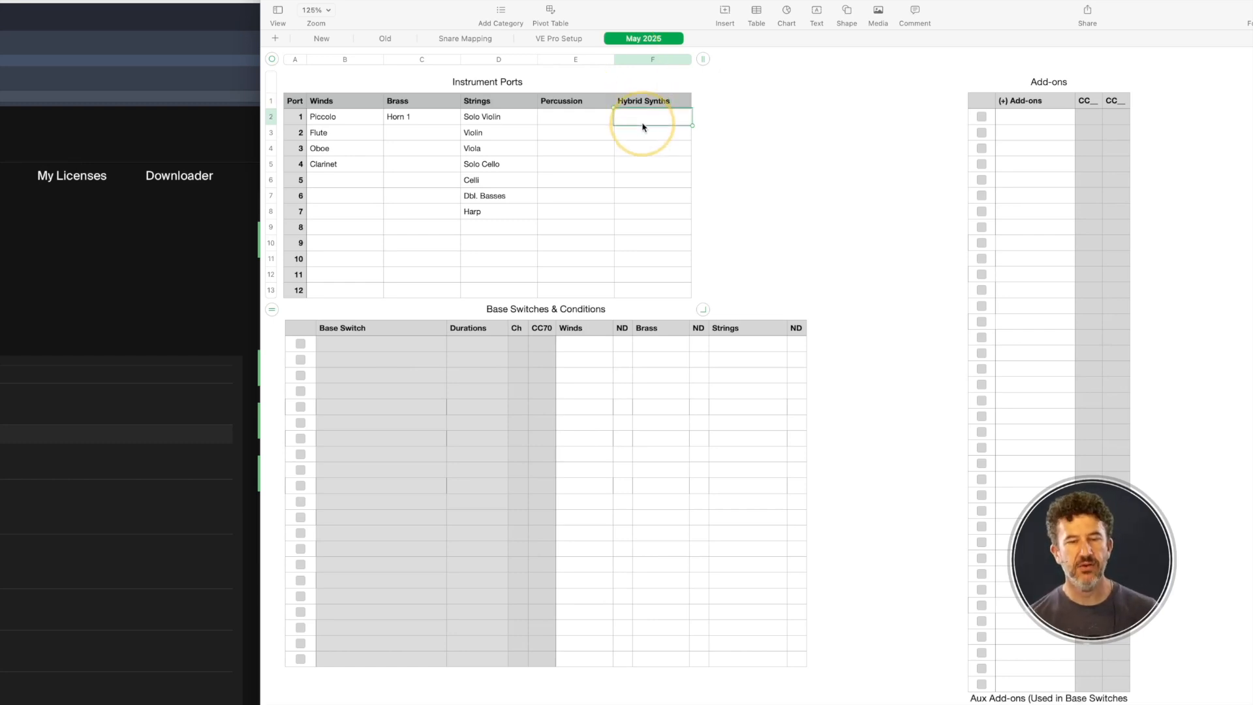
text(Sub)
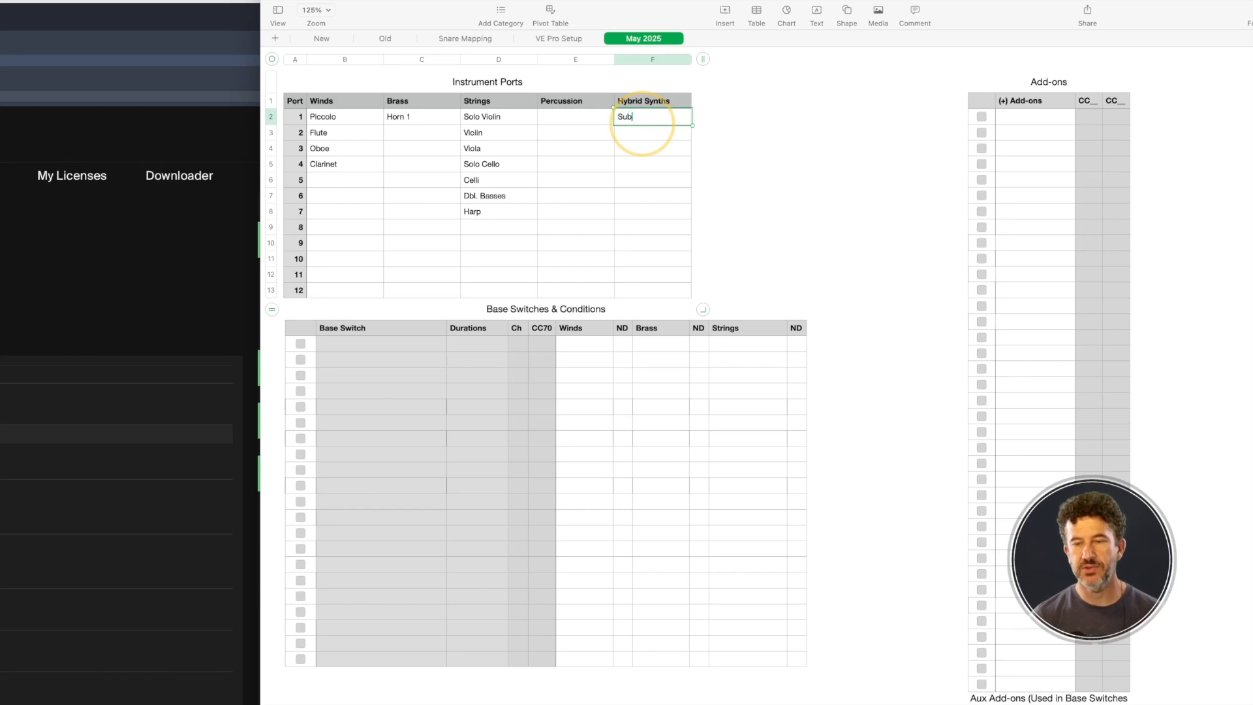
text(Subtractive)
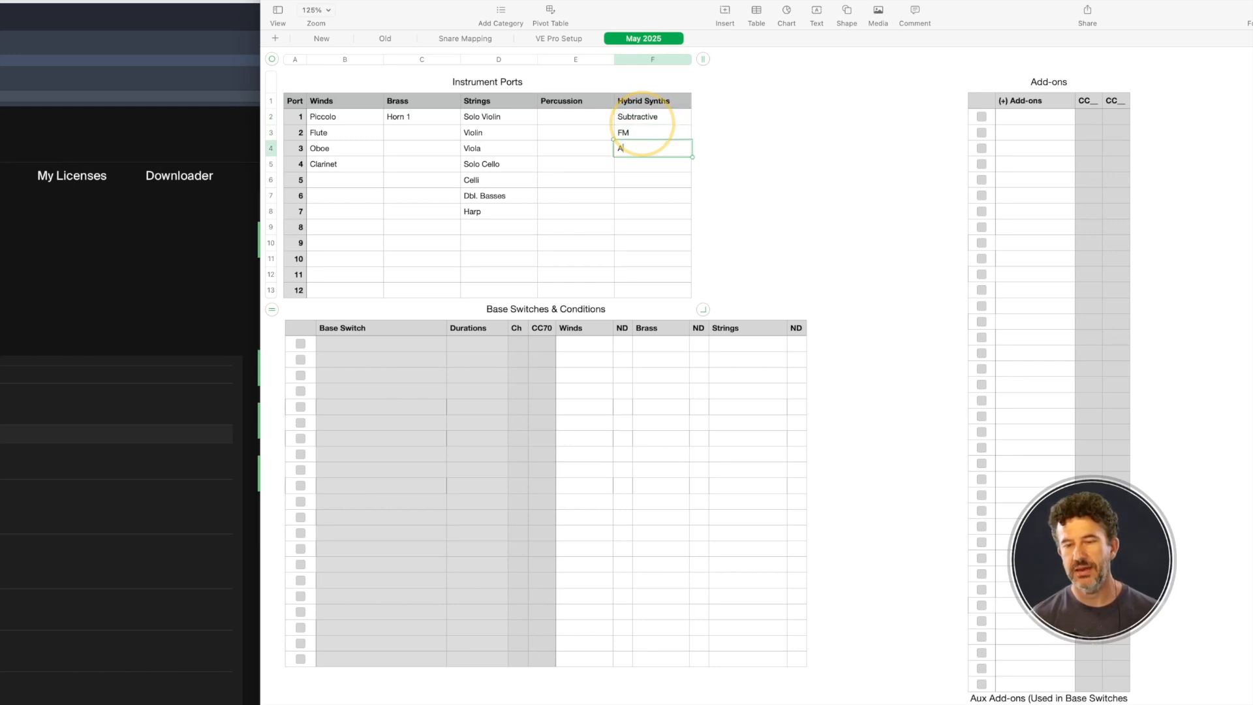
text(Additive)
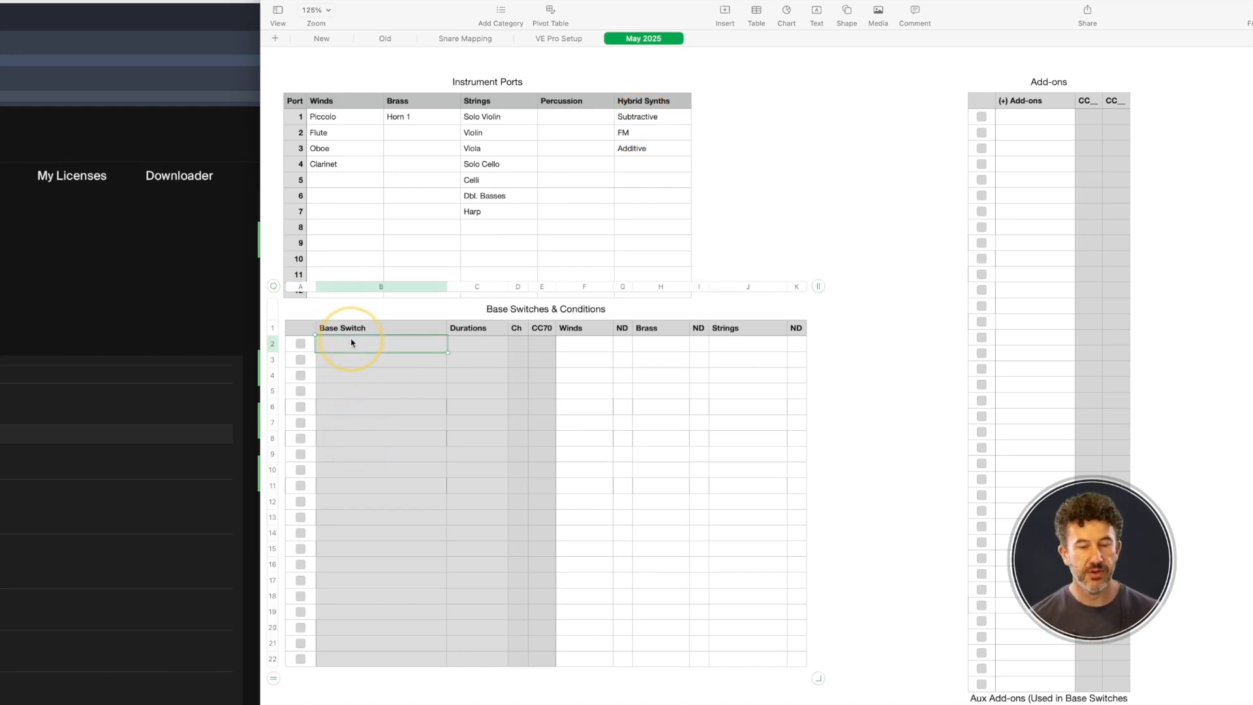
Type Natural (Sustain), Legato, Staccato, Spiccato, Pizzicato and Tremelo down the Base Switch column
text(Natural)
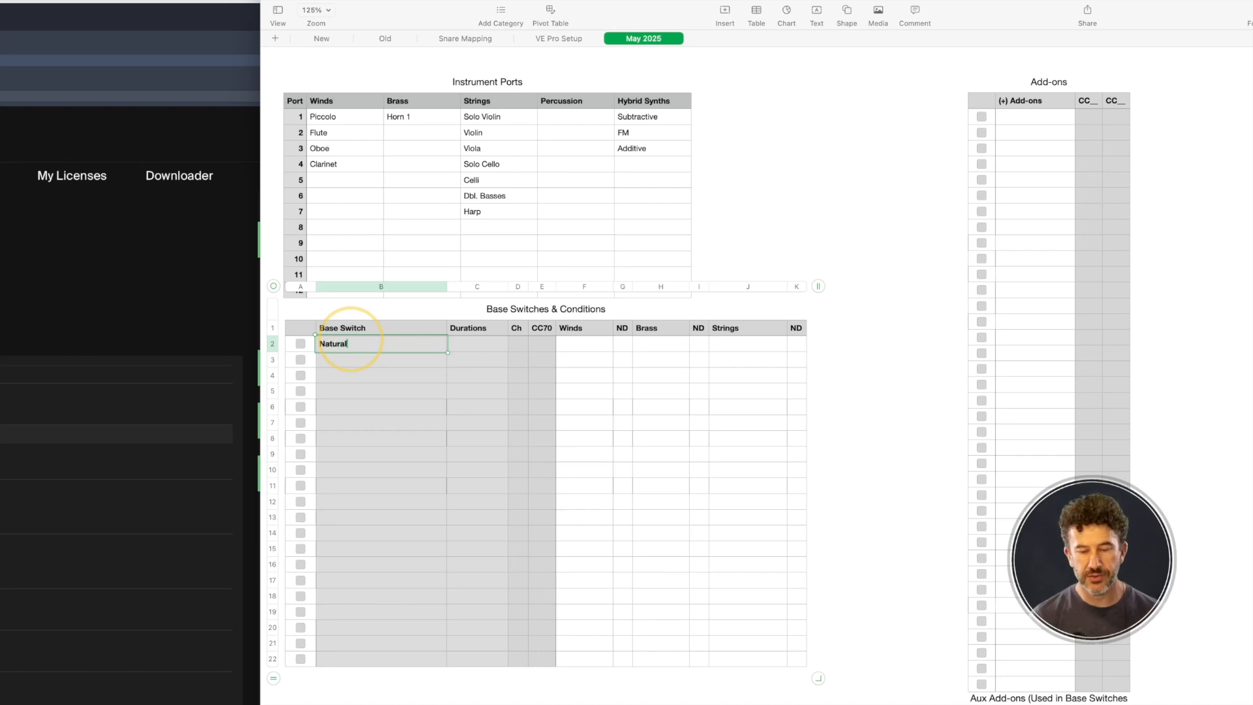
text((Sustain)
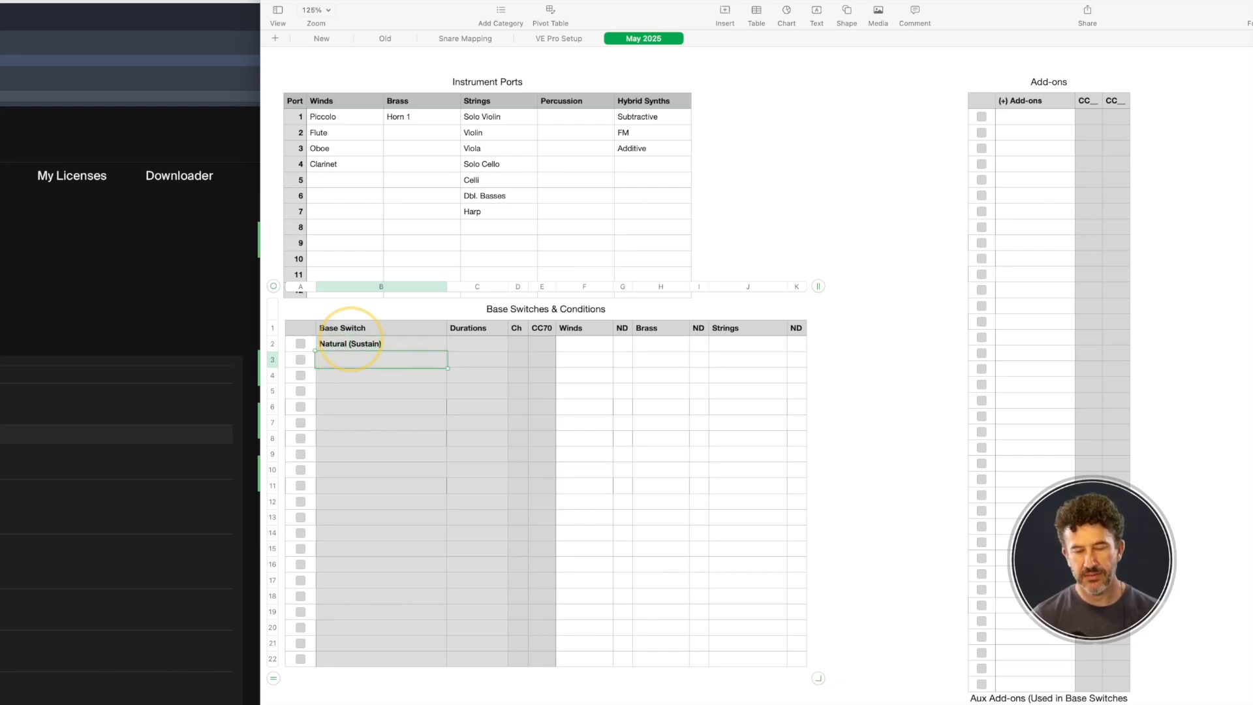
text(Legat)
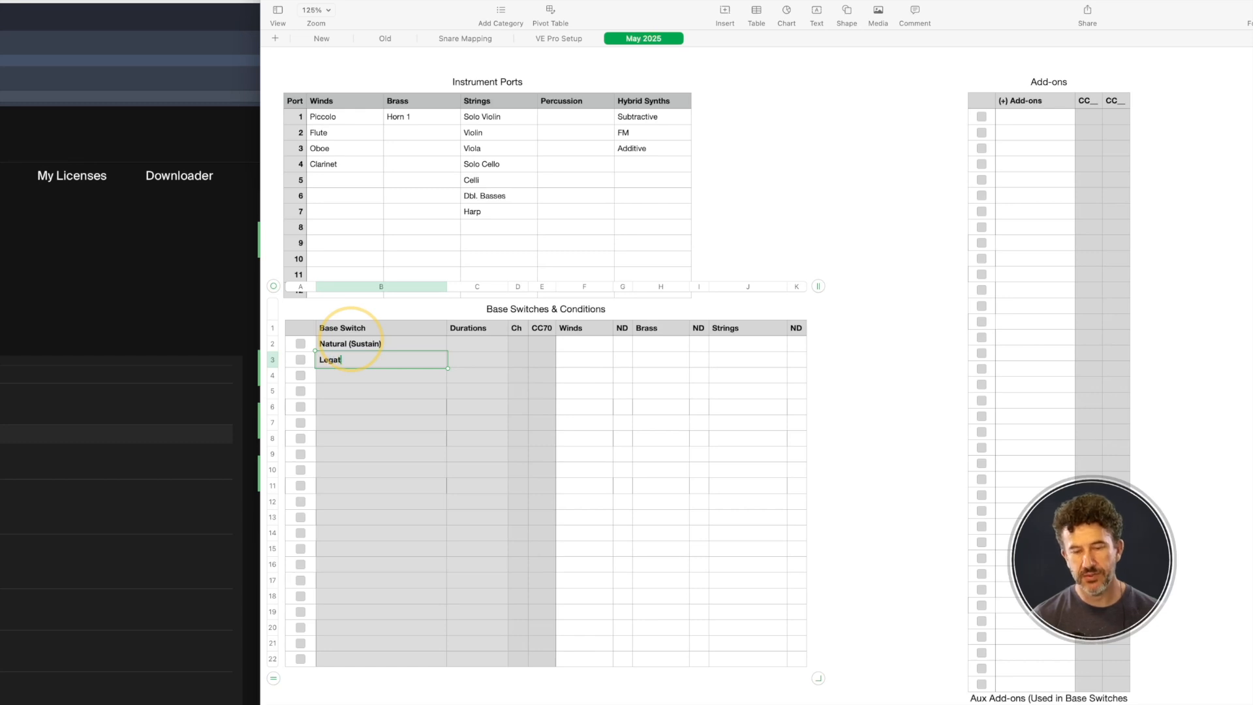
text(o)
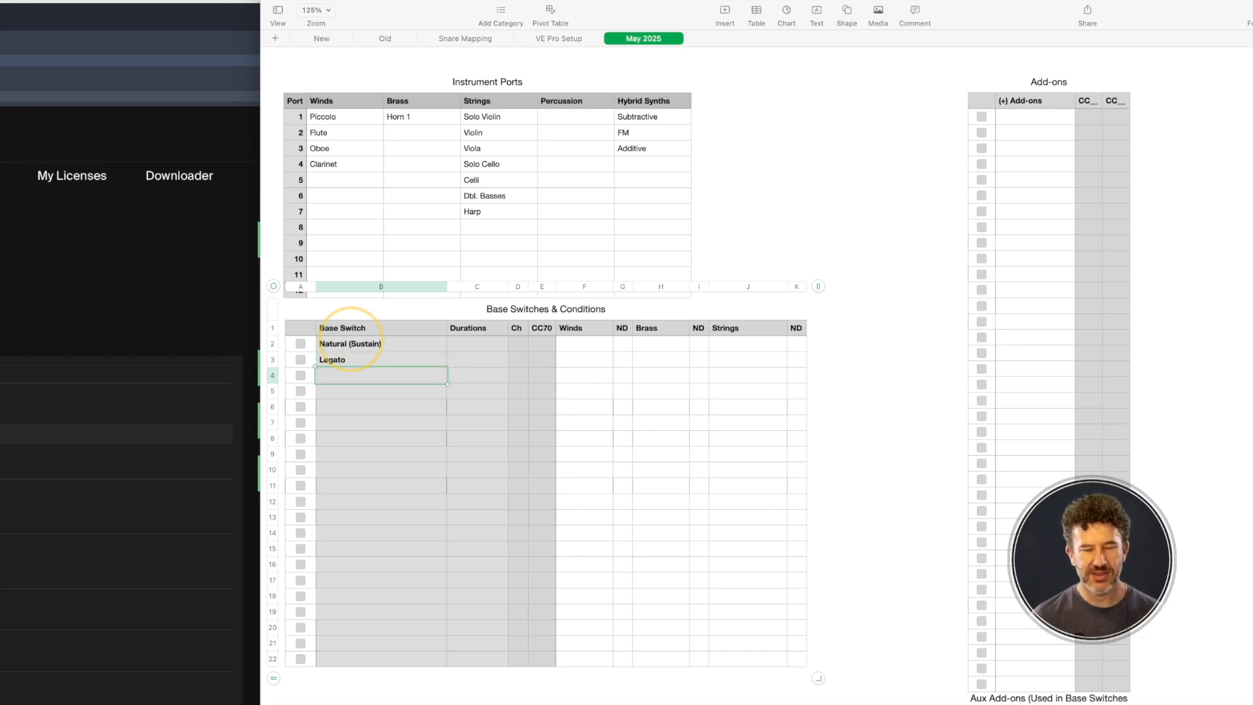
text(Staccato)
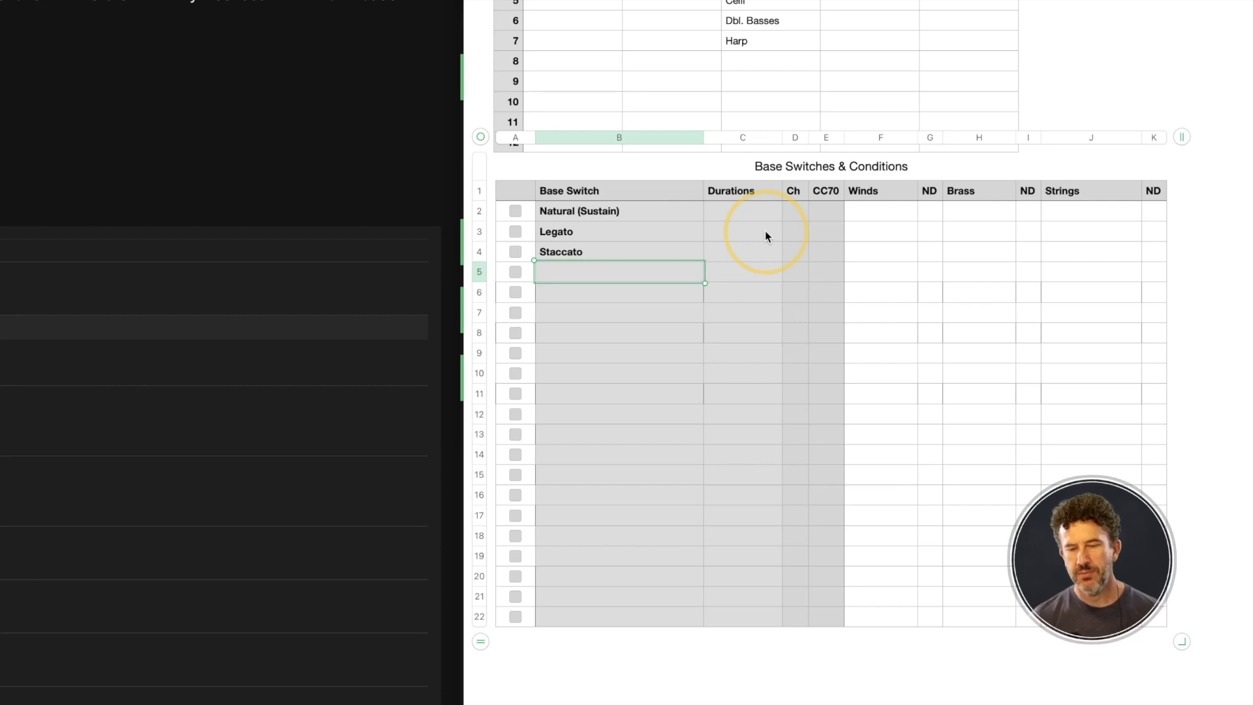
text(Pizzicat)
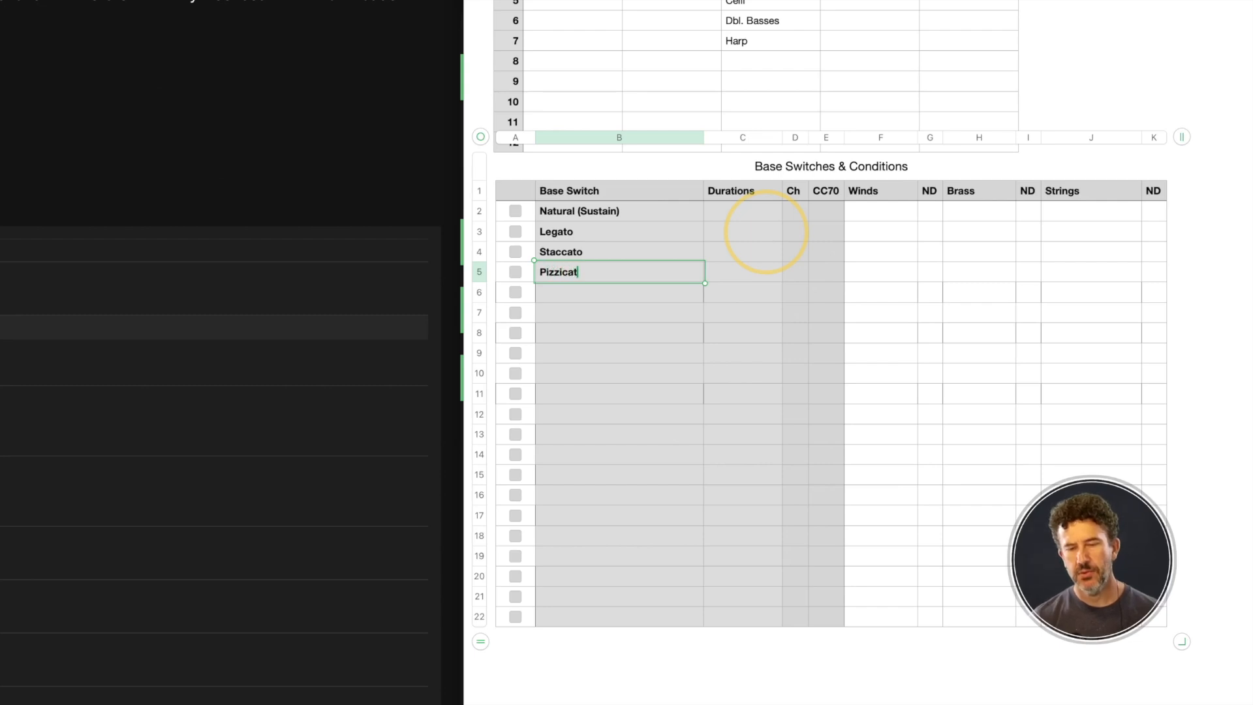
text(Spicc)
click(619, 313)
text(Tremelo)
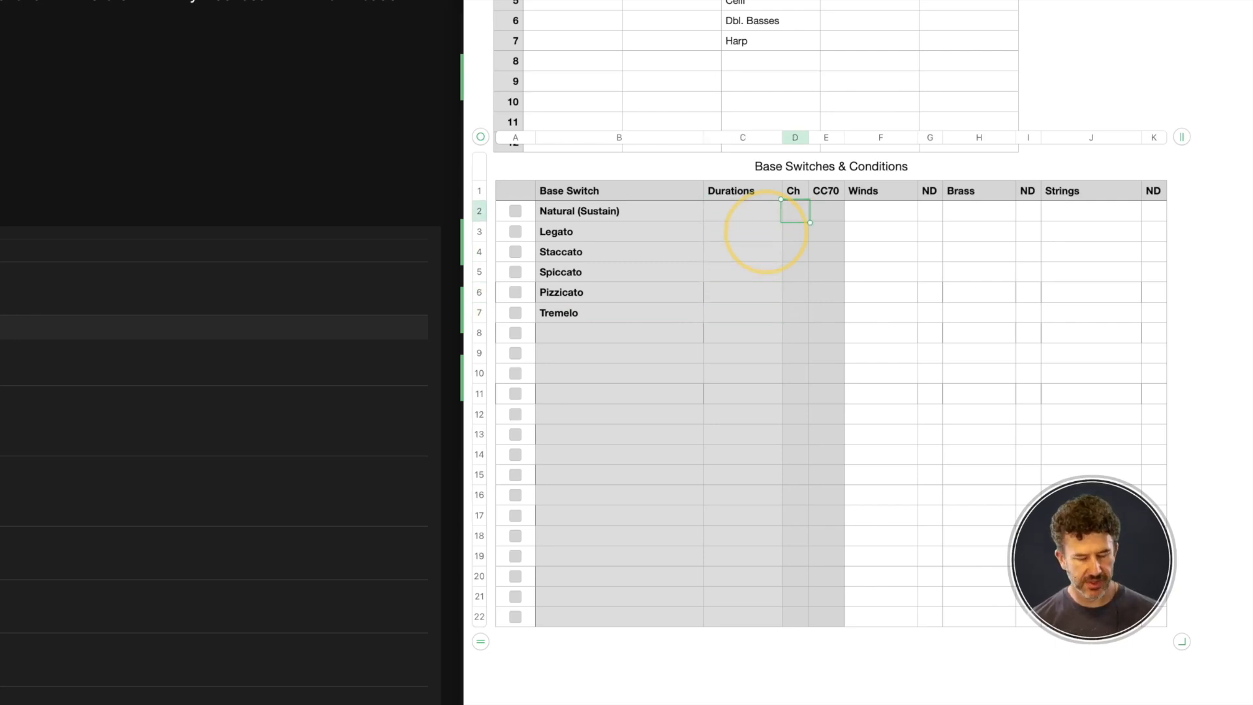
Enter channels 1–6 in the Ch column, Natural (Sustain) through Tremelo
text(1)
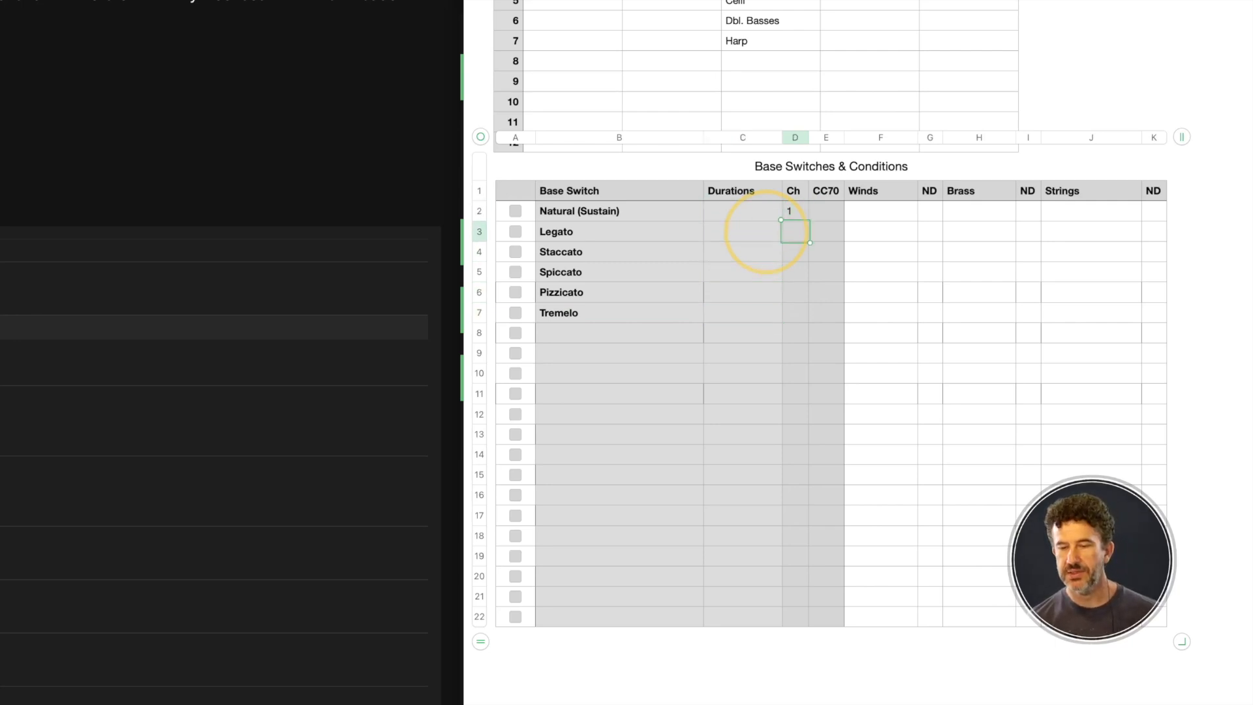
text(4)
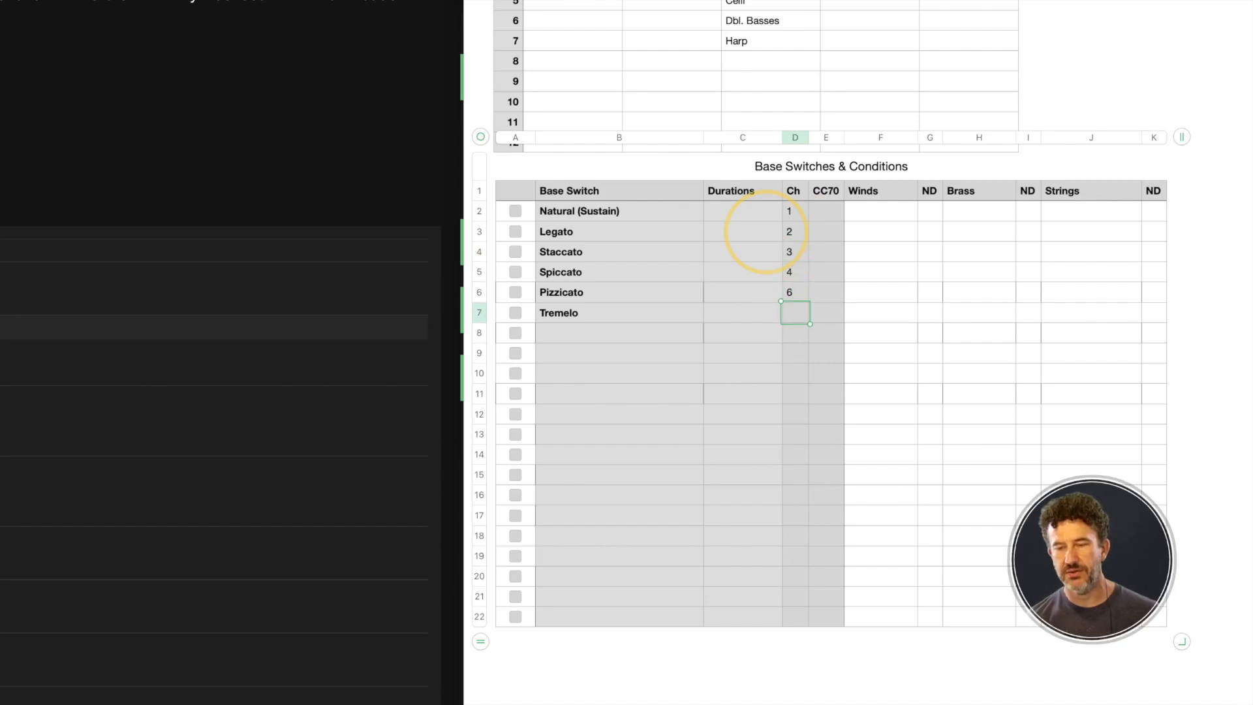
text(6)
click(795, 292)
text(5)
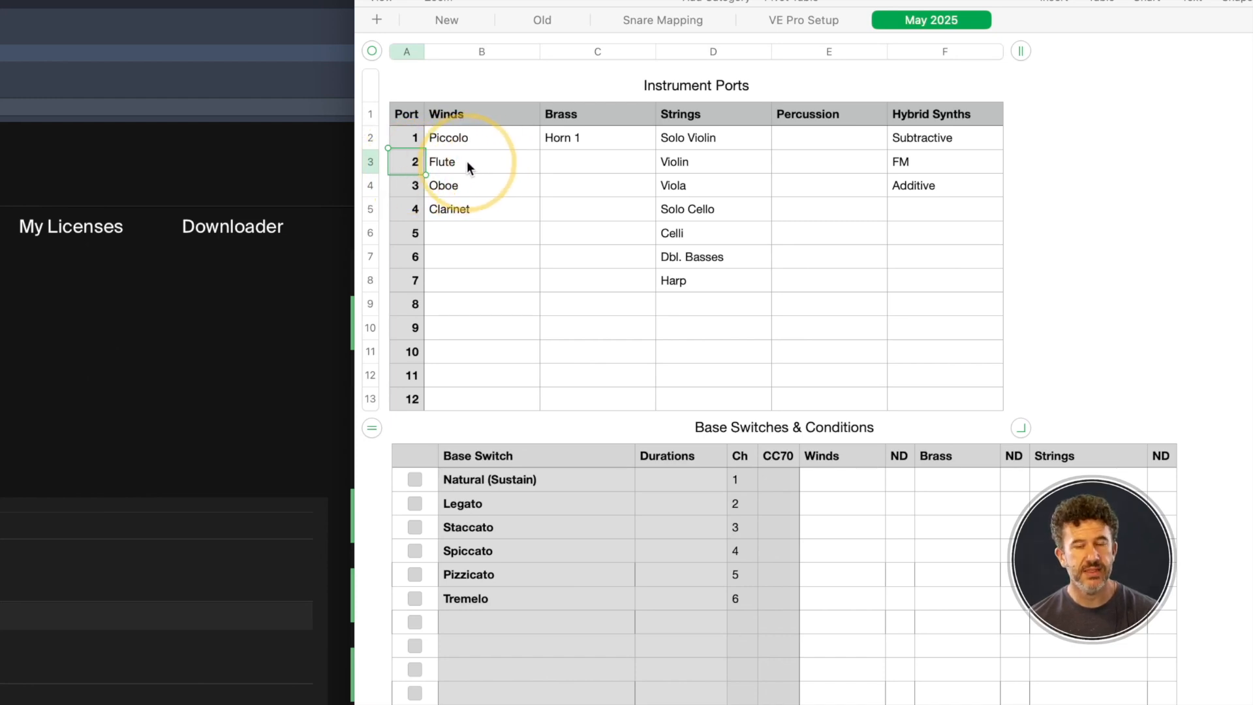
mouse_move(680, 168)
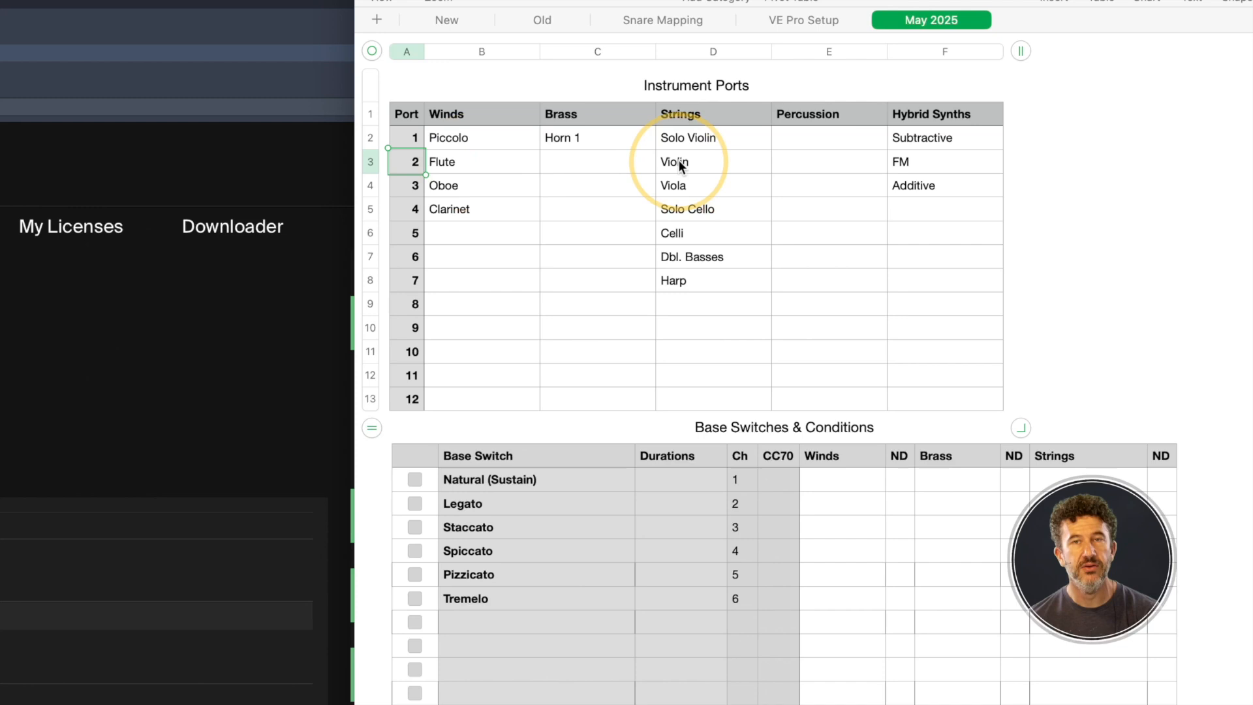
mouse_move(692, 165)
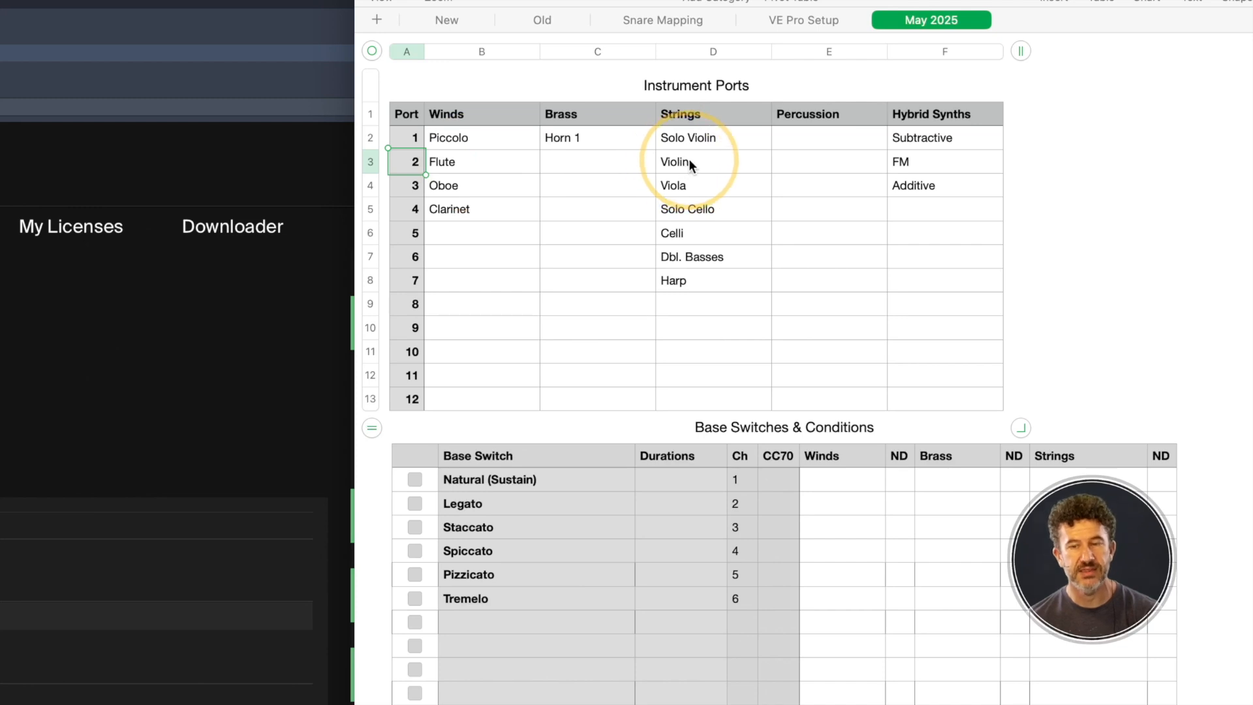
mouse_move(943, 161)
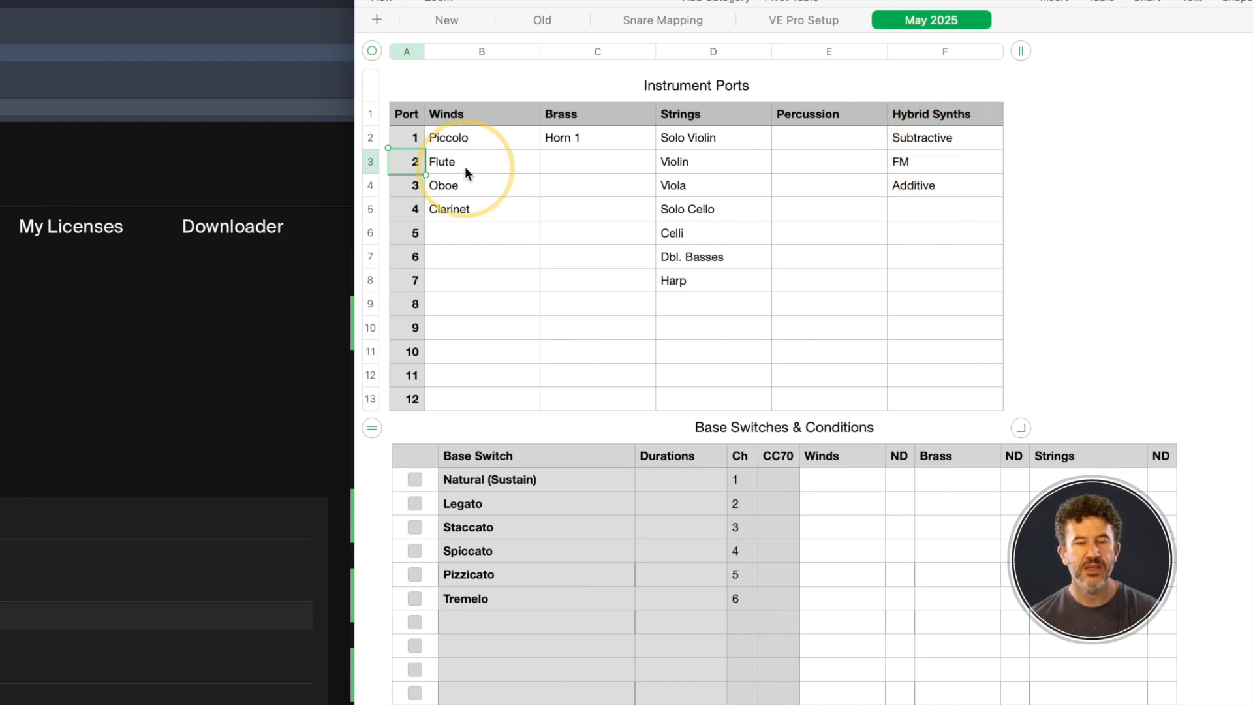
mouse_move(599, 172)
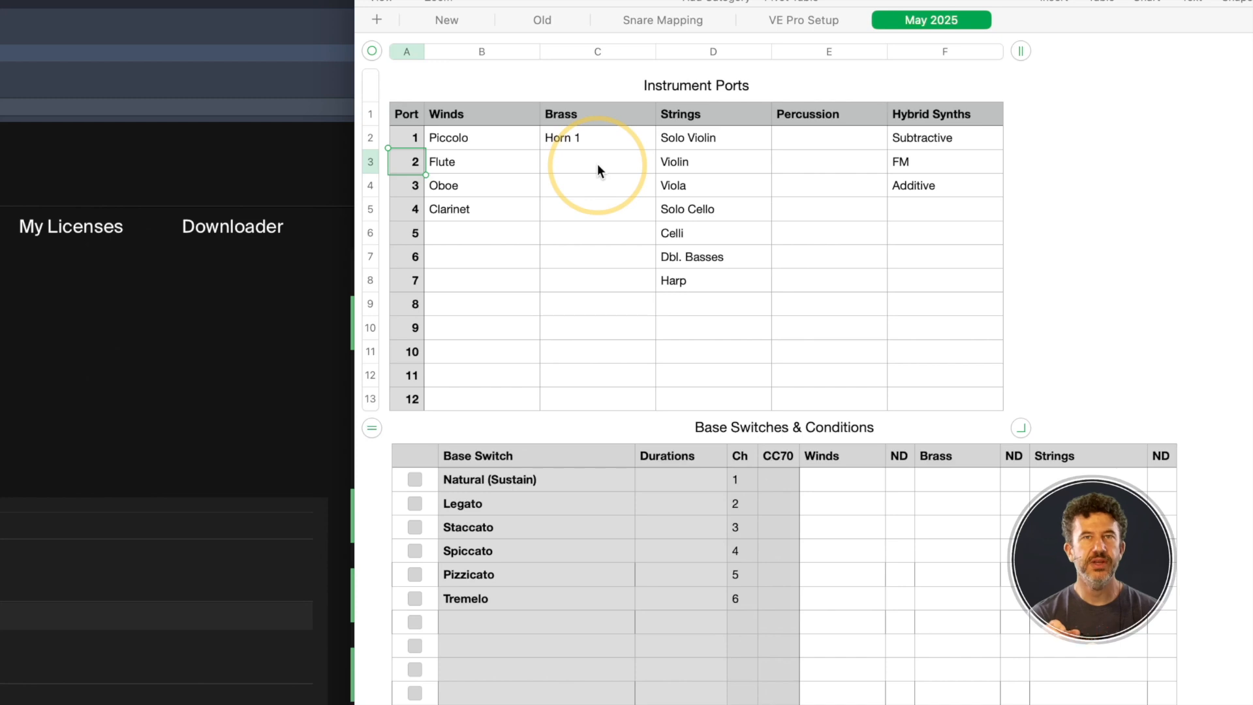